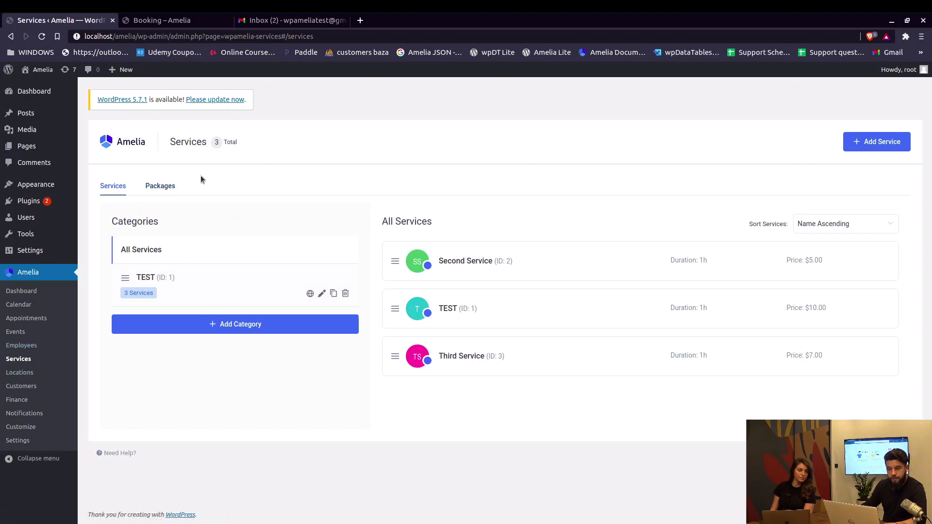
pyautogui.moveTo(401, 207)
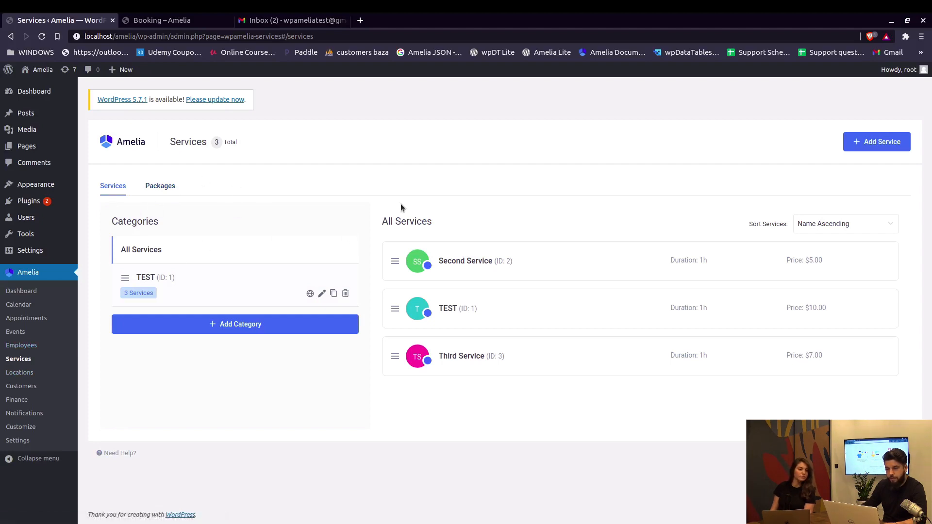
pyautogui.moveTo(463, 249)
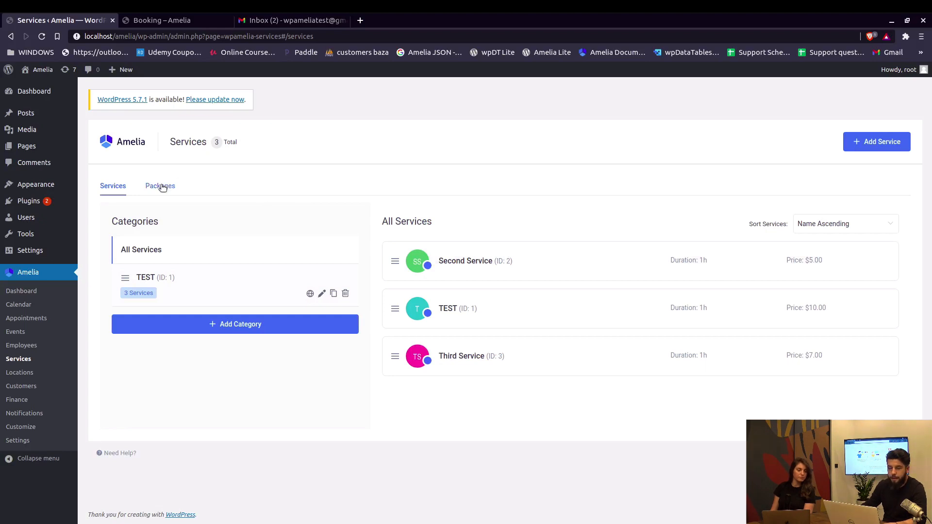
# Show Amelia's Packages list, which currently contains zero packages
pyautogui.click(160, 186)
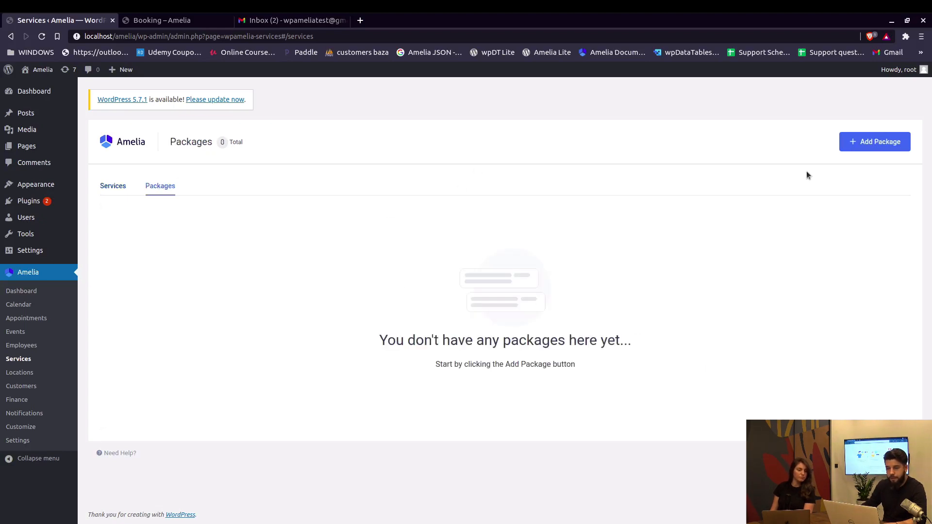
# Draft a package named 'Test Package' lasting 1 month, described 'Test description'
pyautogui.click(874, 141)
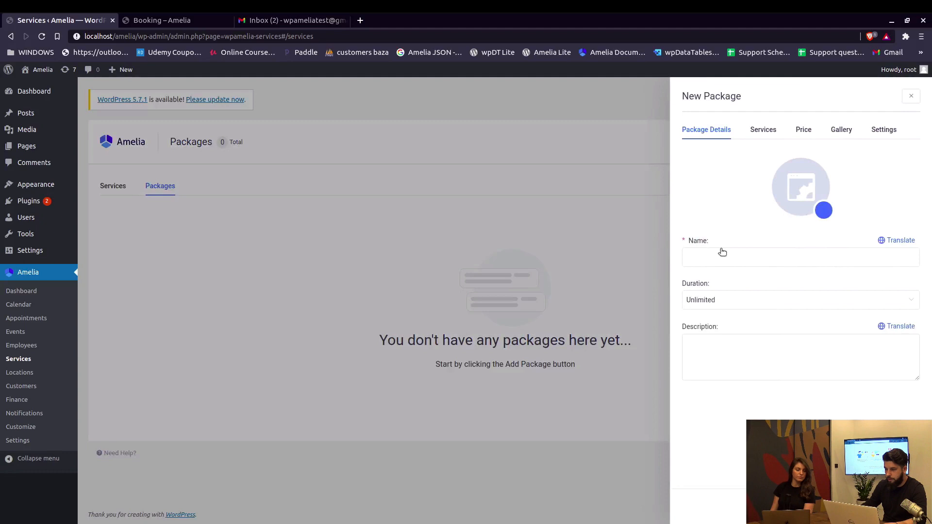
pyautogui.write('Test Pac')
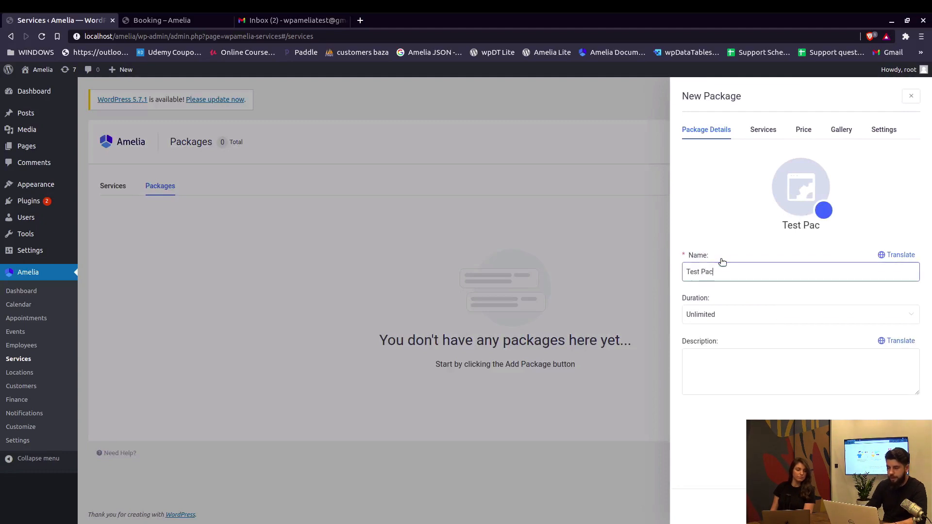
pyautogui.click(800, 314)
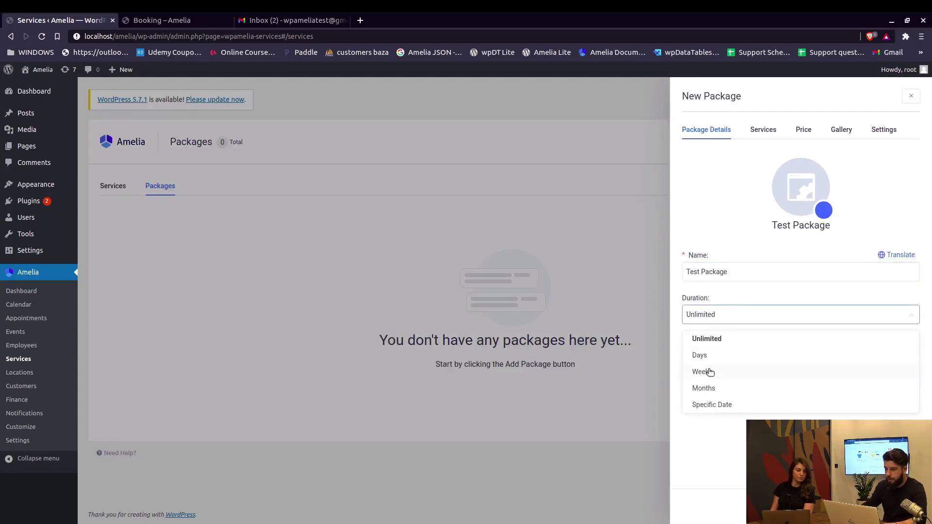
pyautogui.click(704, 388)
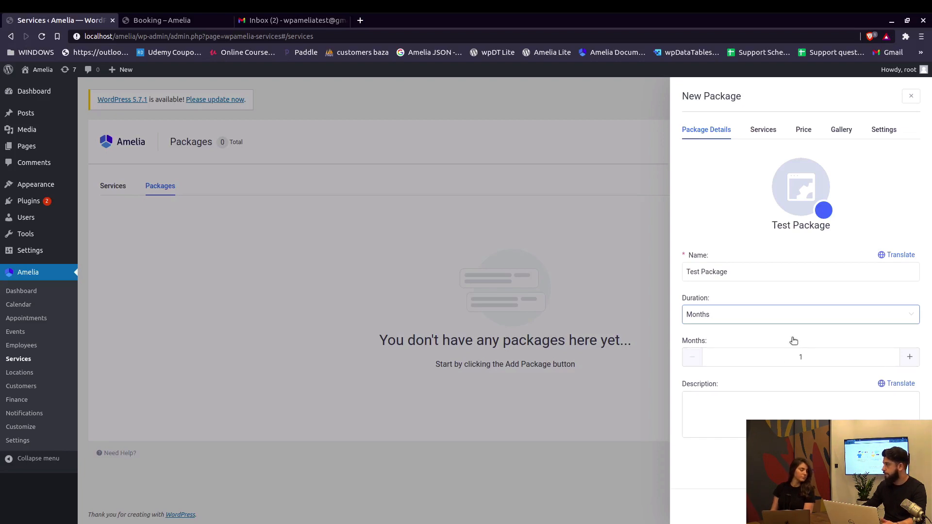
pyautogui.moveTo(774, 382)
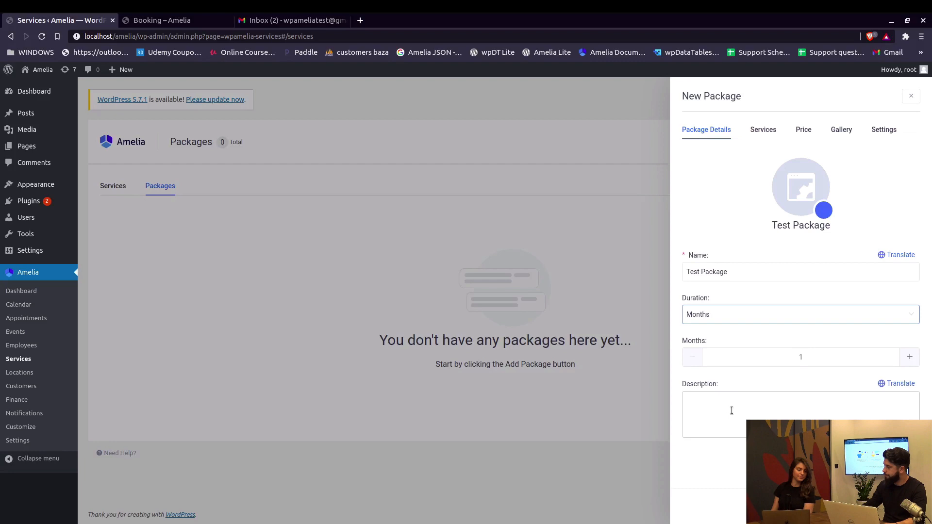
pyautogui.write('Test des')
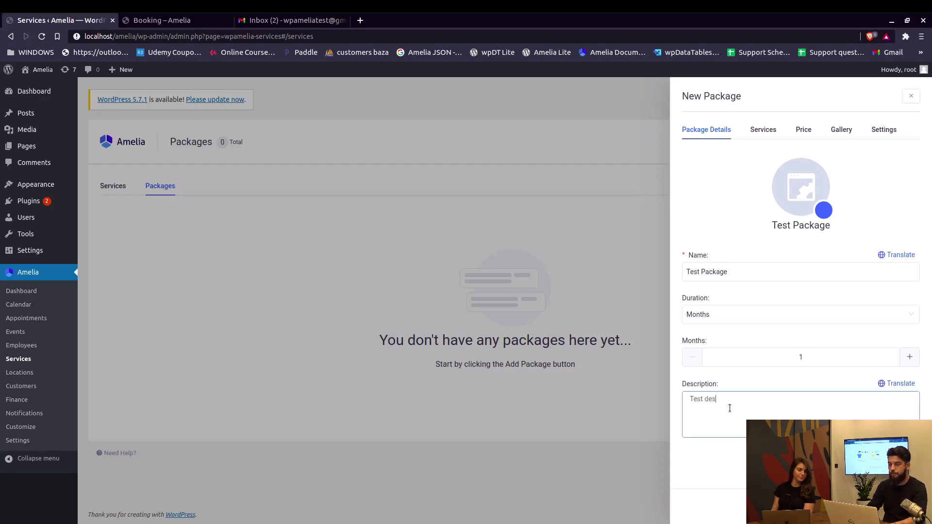
pyautogui.write('cription')
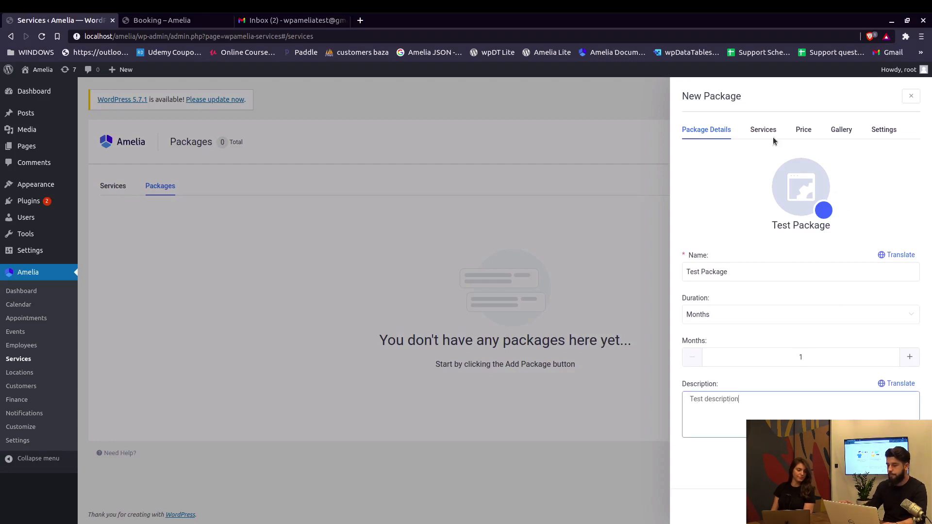
# Add all three services to the package draft
pyautogui.click(763, 130)
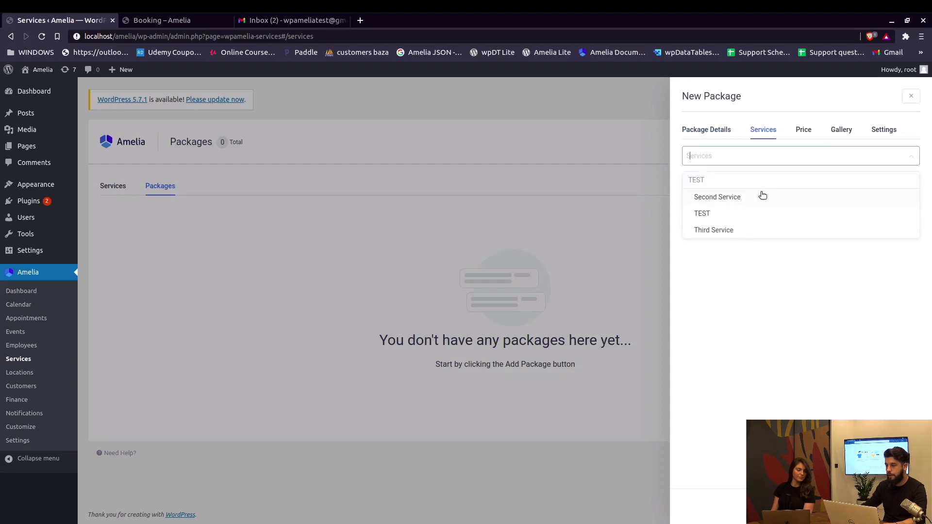
pyautogui.click(713, 231)
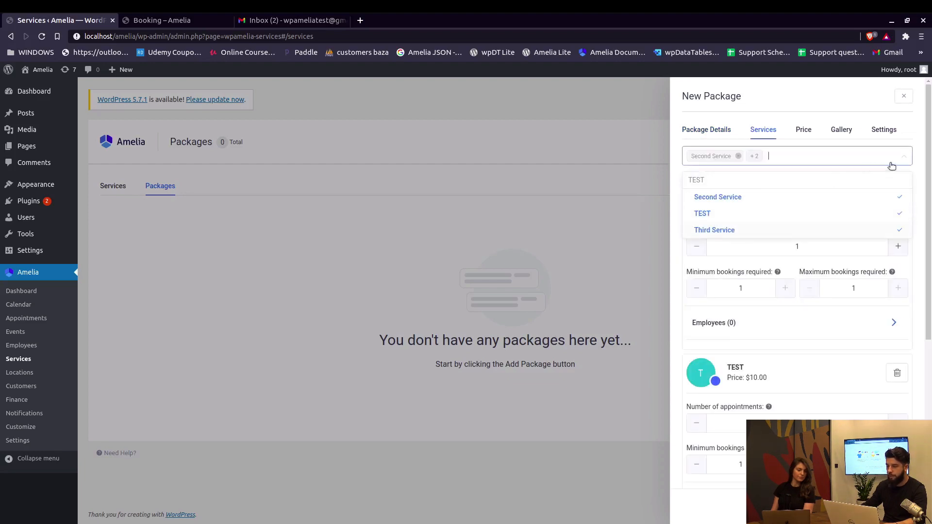
pyautogui.click(718, 197)
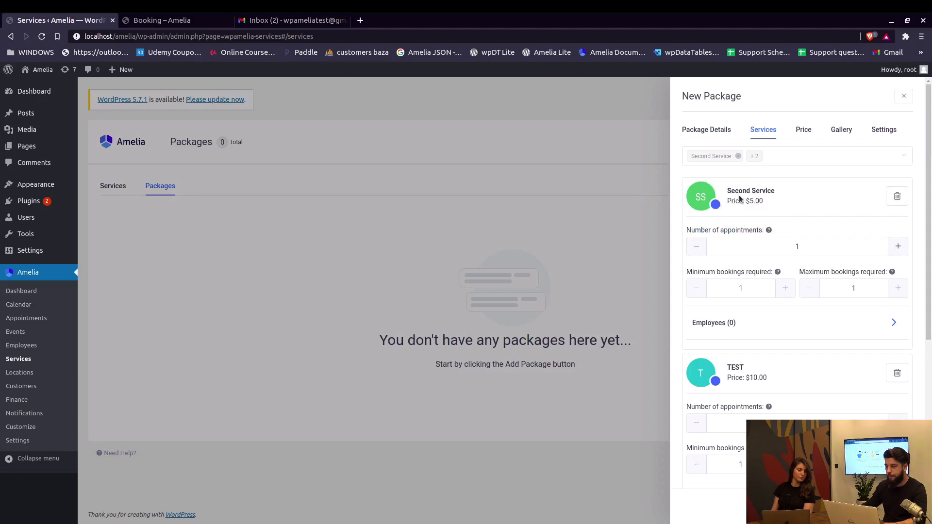
# Give Second Service 5 appointments, 0 minimum bookings, and both employees
pyautogui.click(797, 247)
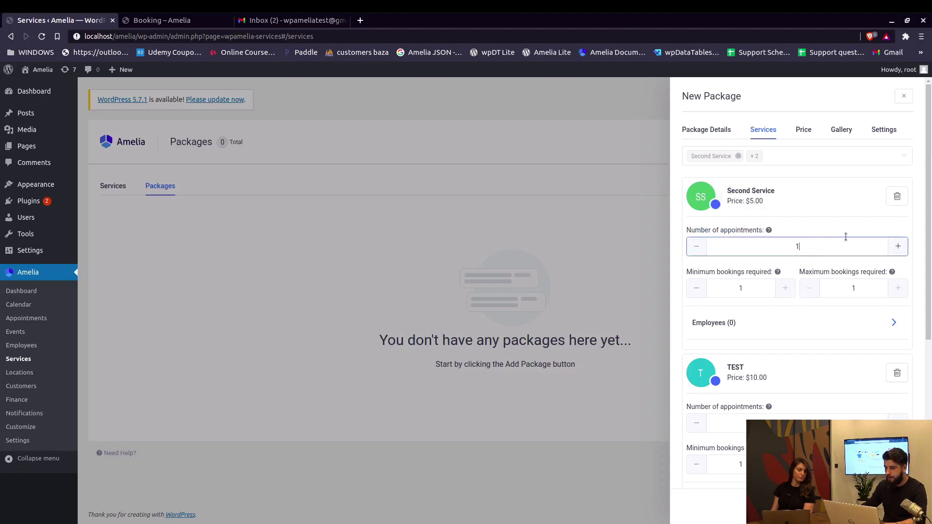
pyautogui.write('5')
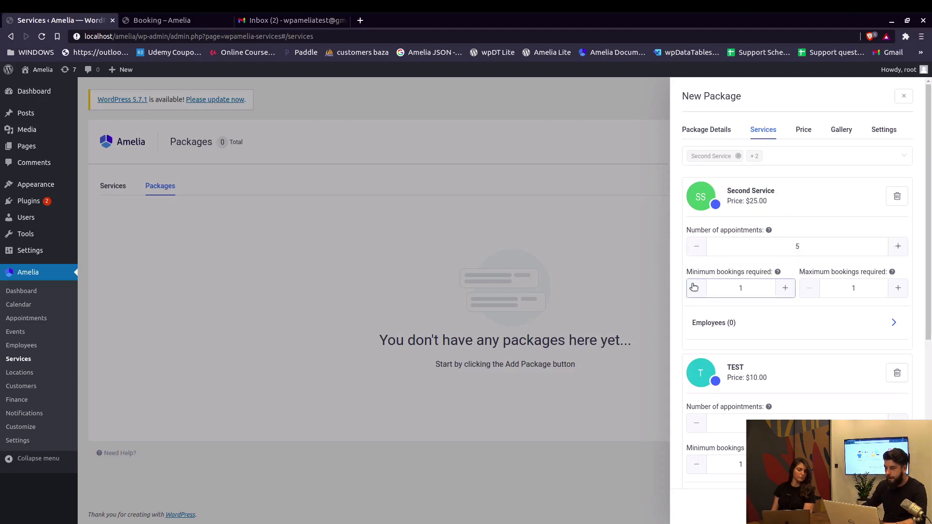
pyautogui.click(695, 288)
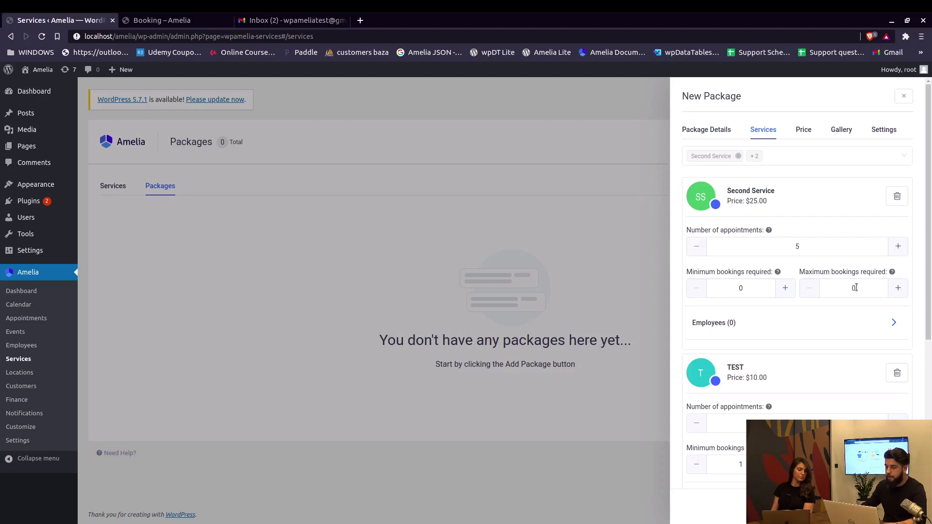
pyautogui.scroll(-3)
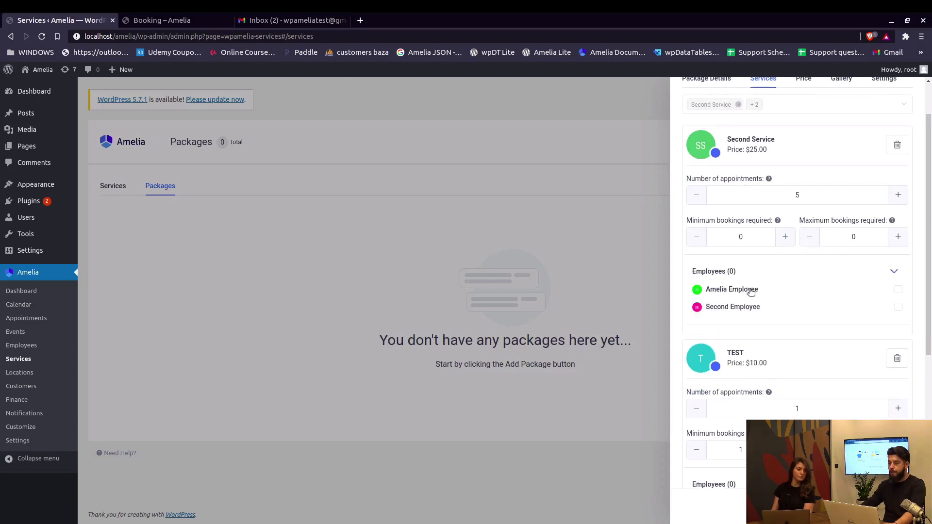
pyautogui.click(895, 271)
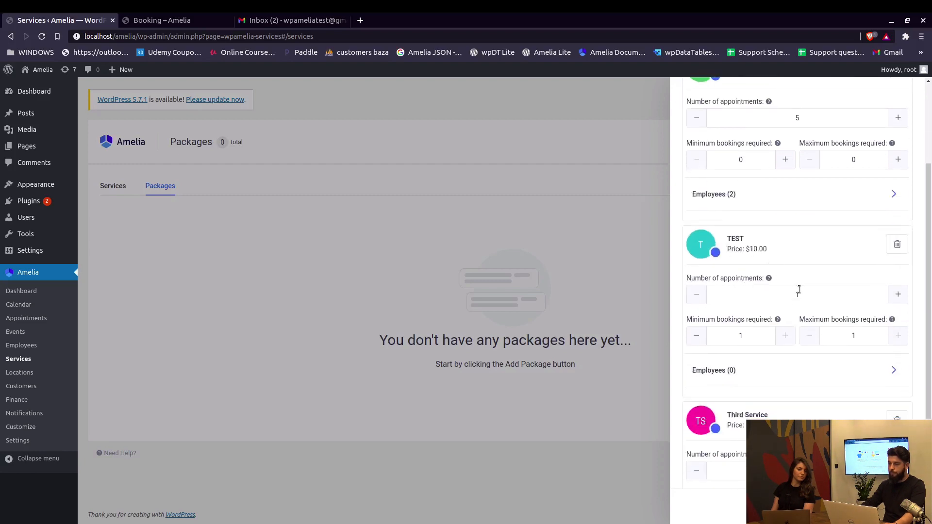
# Set TEST to 10 appointments, Third Service to 7 with maximum bookings 2
pyautogui.write('10')
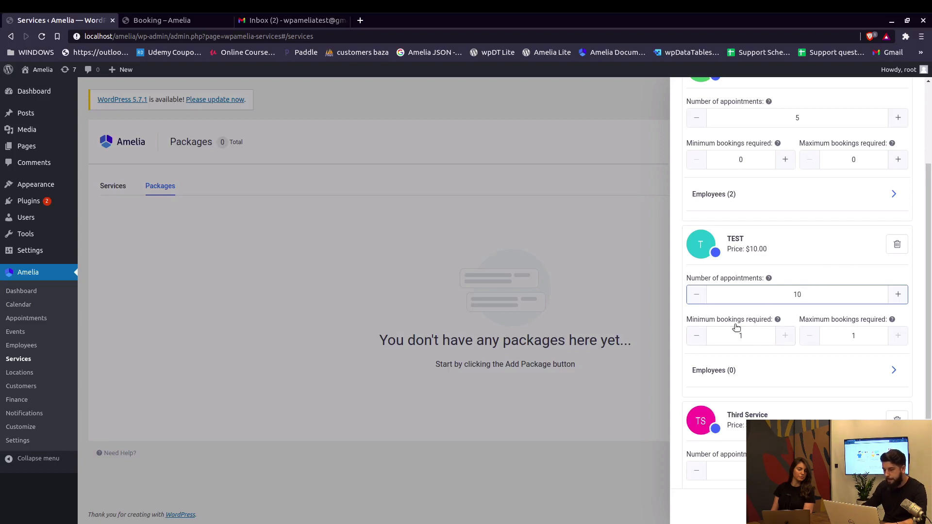
pyautogui.scroll(-3)
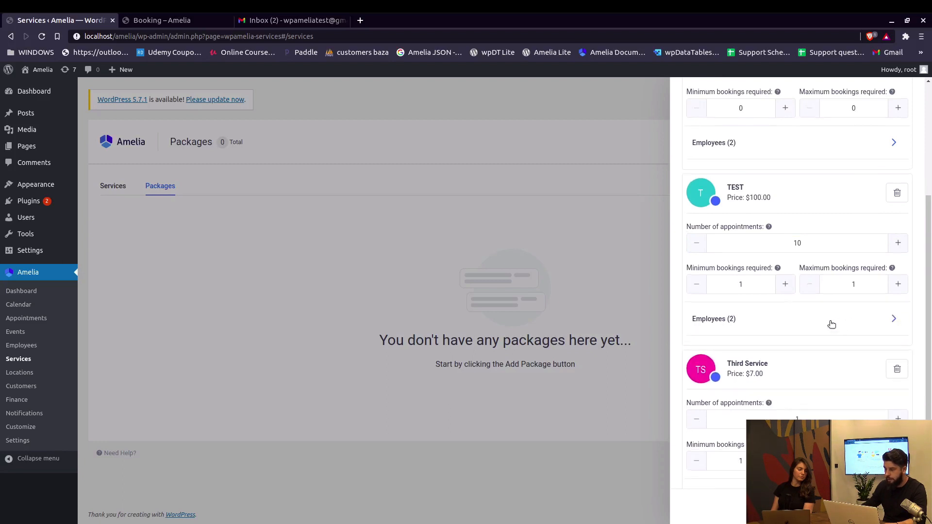
pyautogui.scroll(-3)
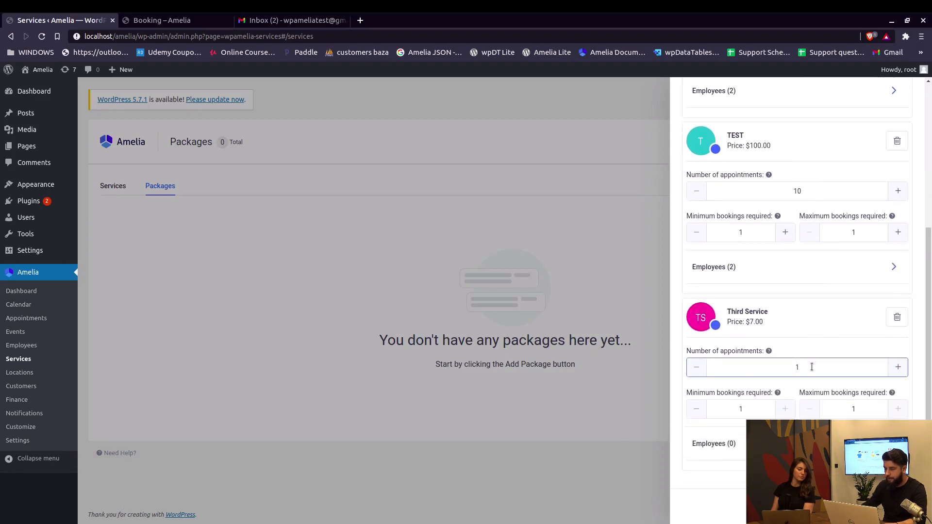
pyautogui.write('7')
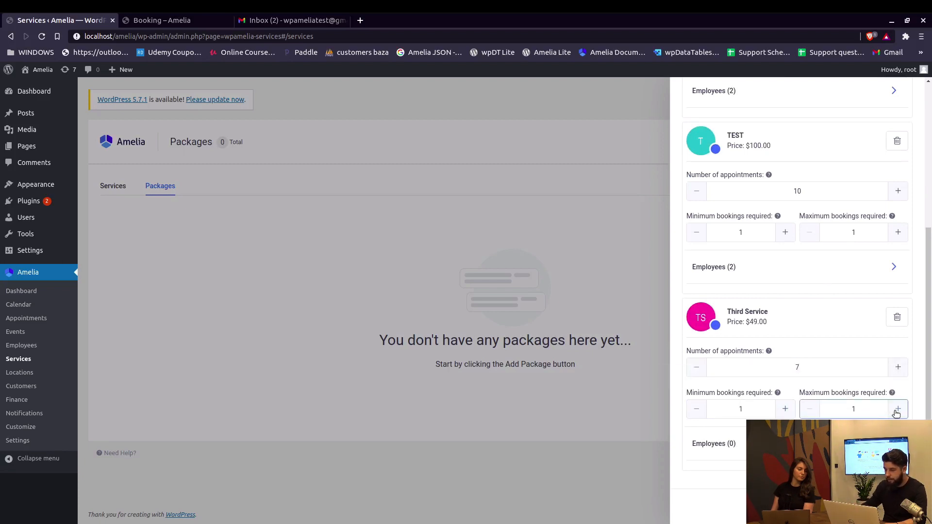
pyautogui.click(898, 409)
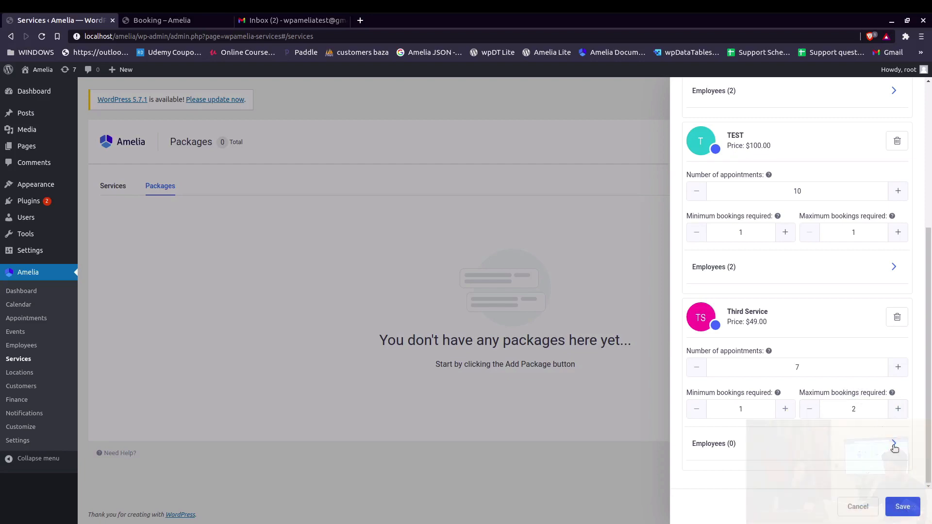
# Show Third Service's employees and review the three services' appointment settings
pyautogui.click(894, 444)
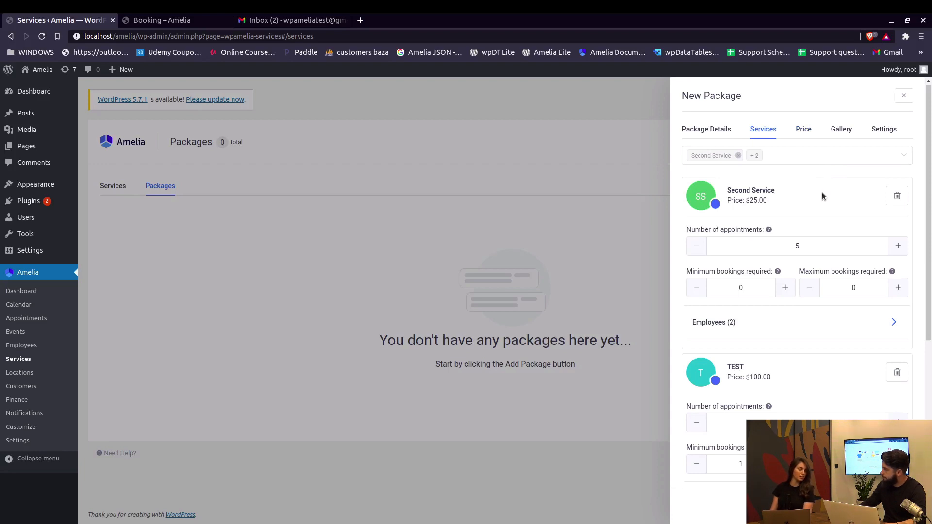
pyautogui.scroll(-3)
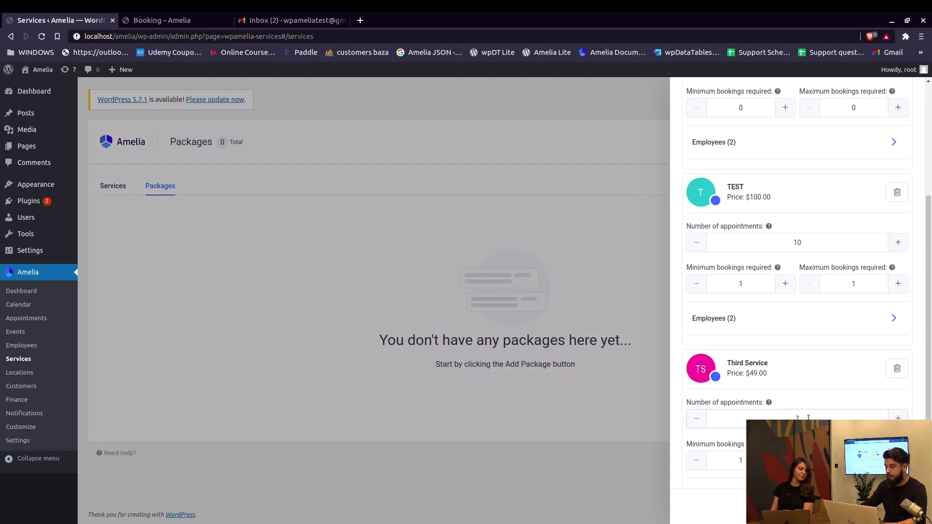
pyautogui.scroll(3)
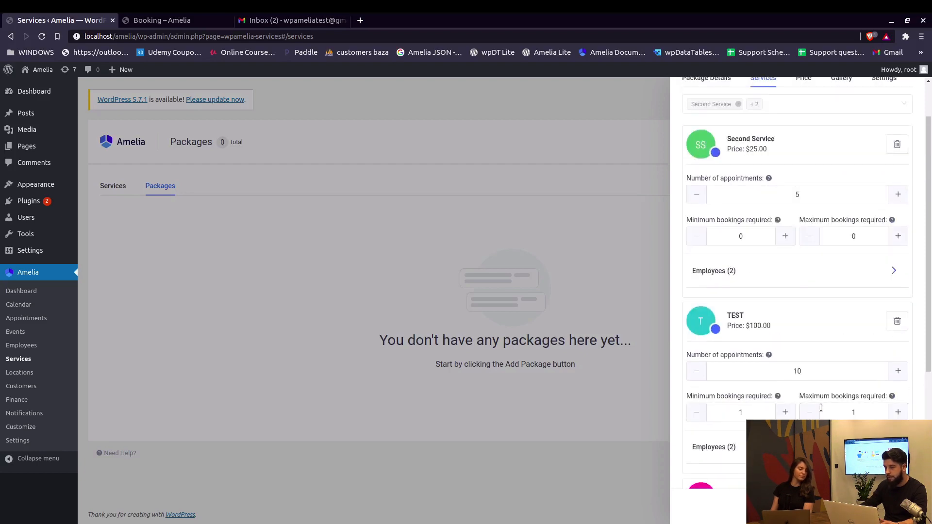
pyautogui.scroll(3)
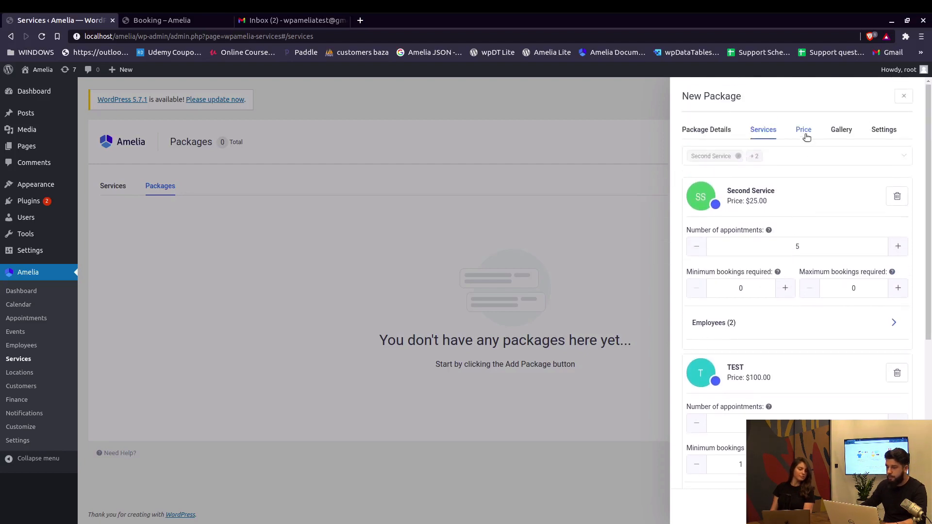
# Use a custom price with a 50% discount, bringing the package to $87.00
pyautogui.click(803, 129)
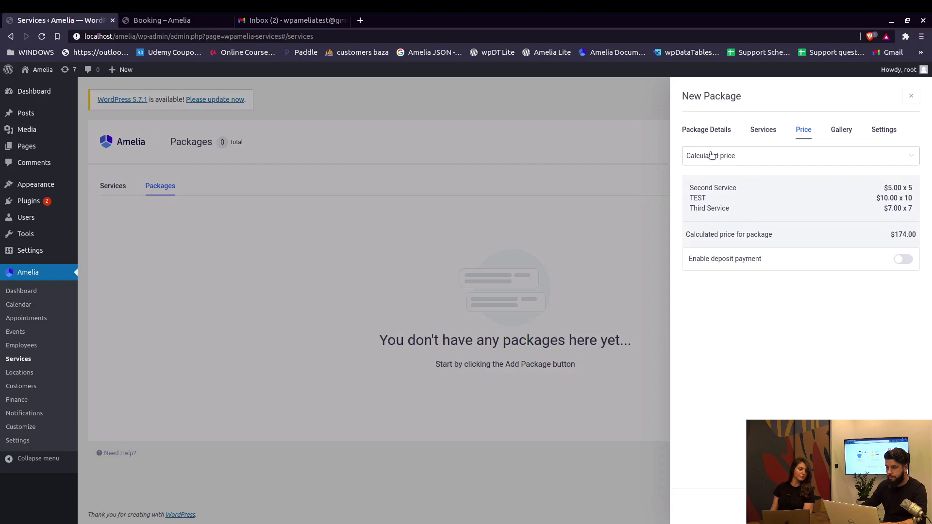
pyautogui.moveTo(907, 164)
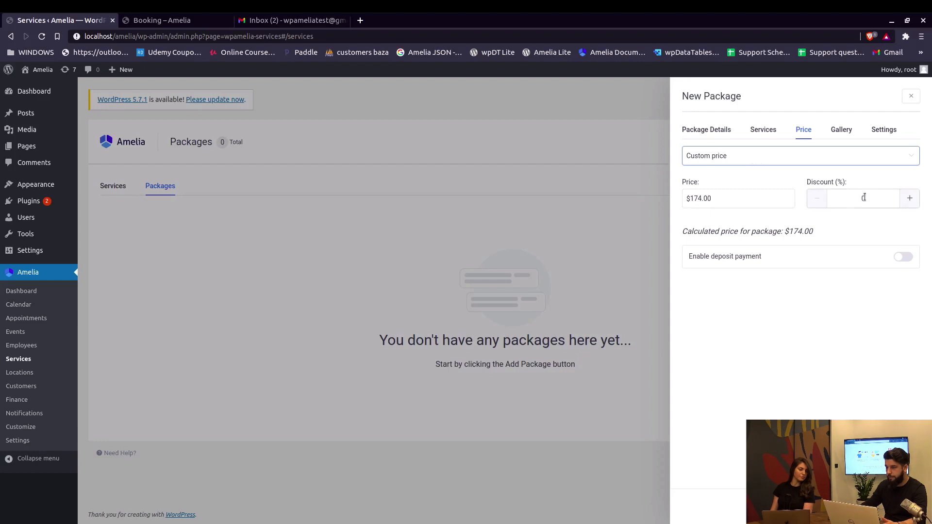
pyautogui.write('50')
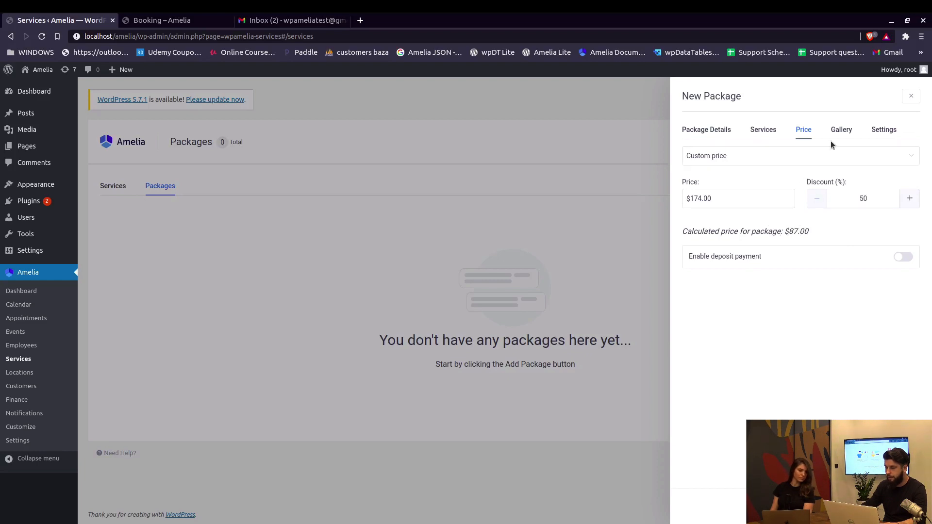
pyautogui.click(841, 130)
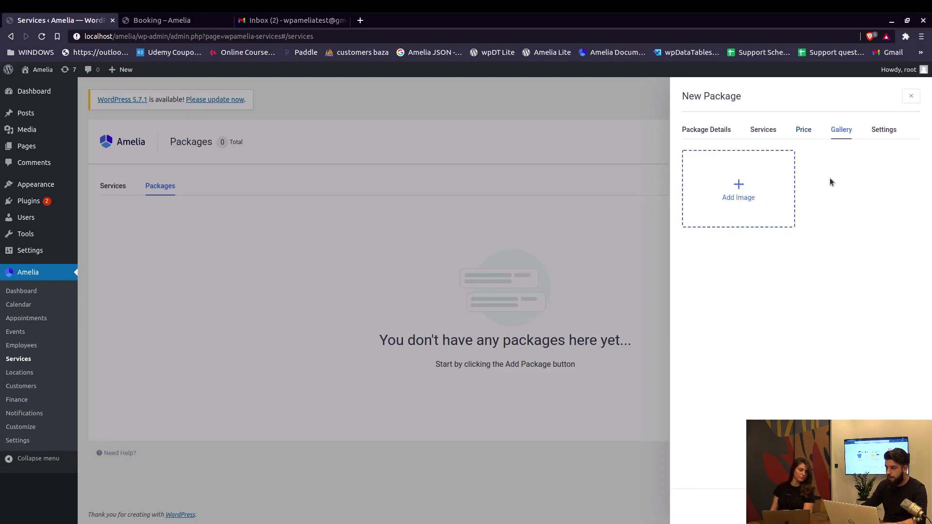
# Save Test Package with On-site payment enabled, then go to the Booking page
pyautogui.click(884, 130)
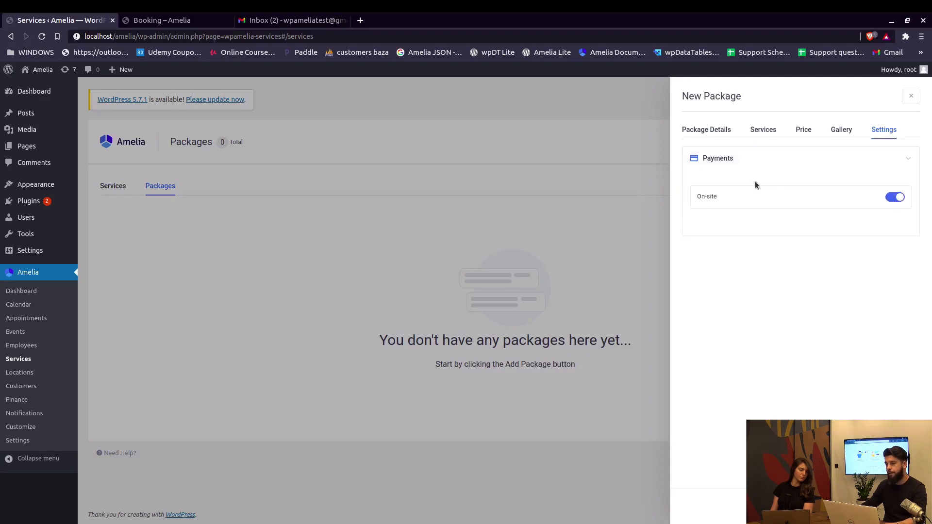
pyautogui.moveTo(731, 216)
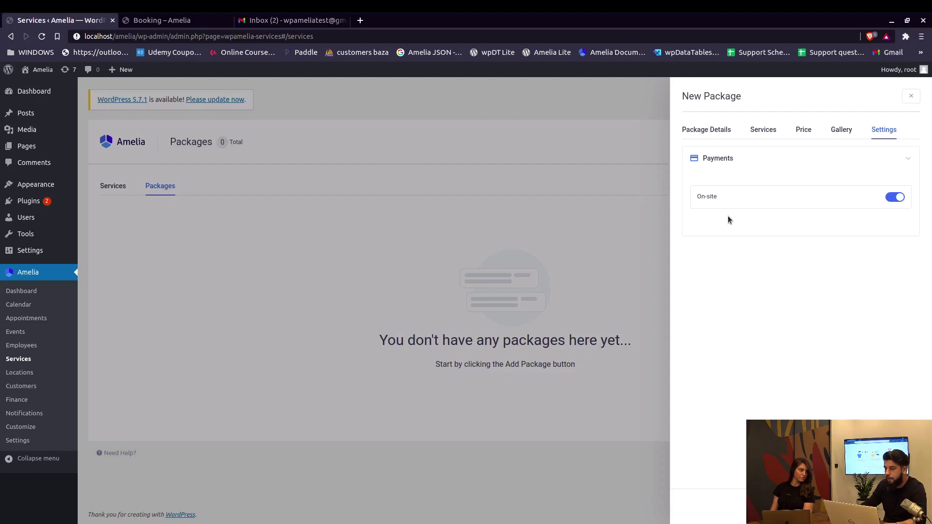
pyautogui.moveTo(792, 232)
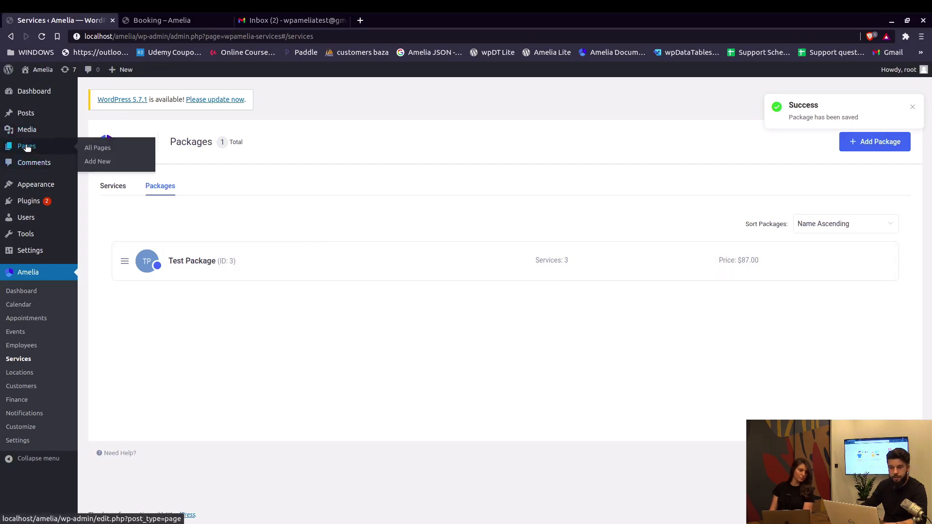
pyautogui.click(162, 20)
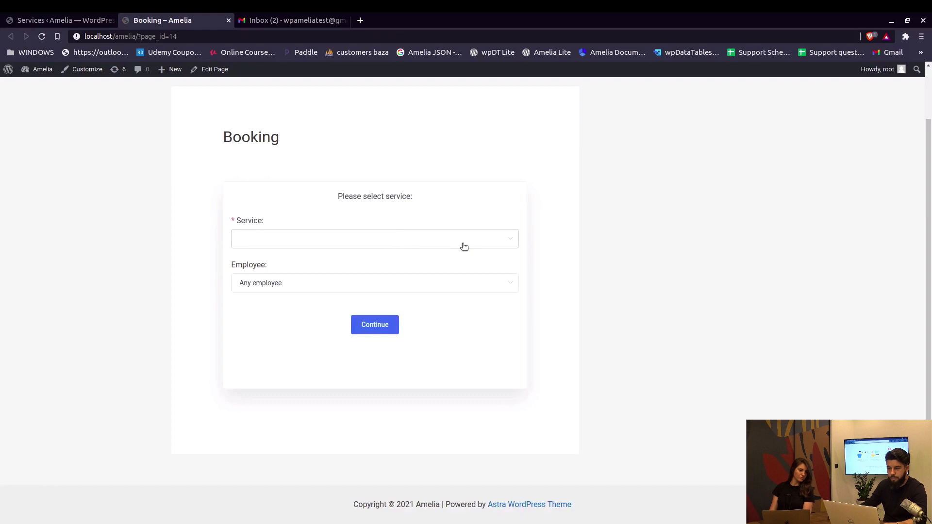
# Select Second Service on the Booking page to see Test Package at $87.00
pyautogui.click(375, 238)
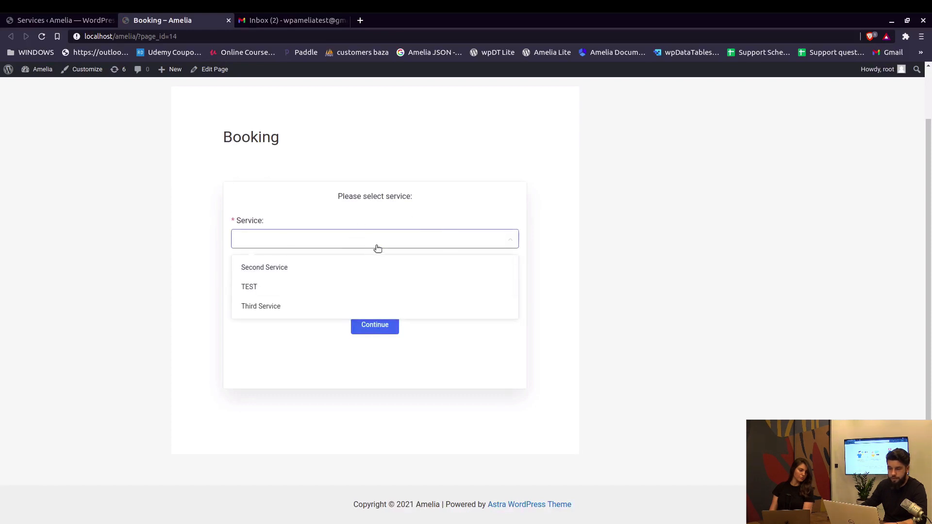
pyautogui.moveTo(280, 274)
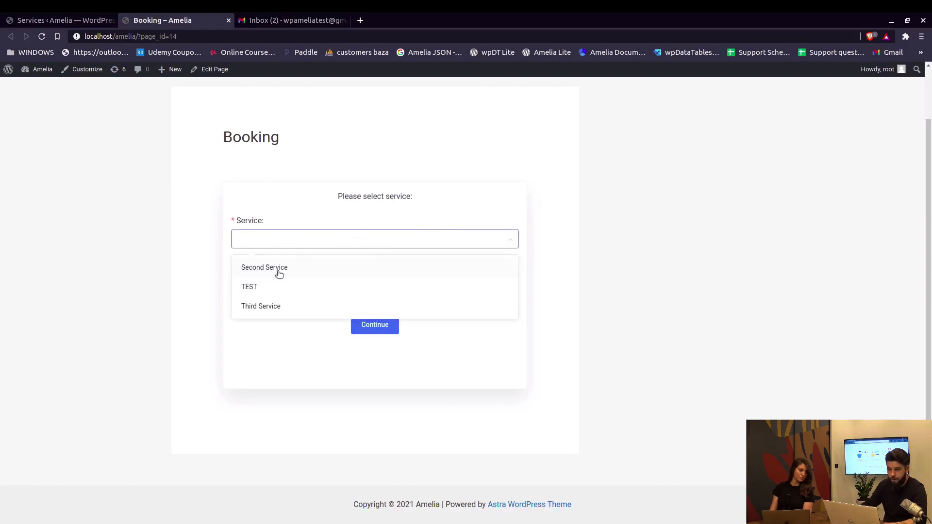
pyautogui.click(265, 267)
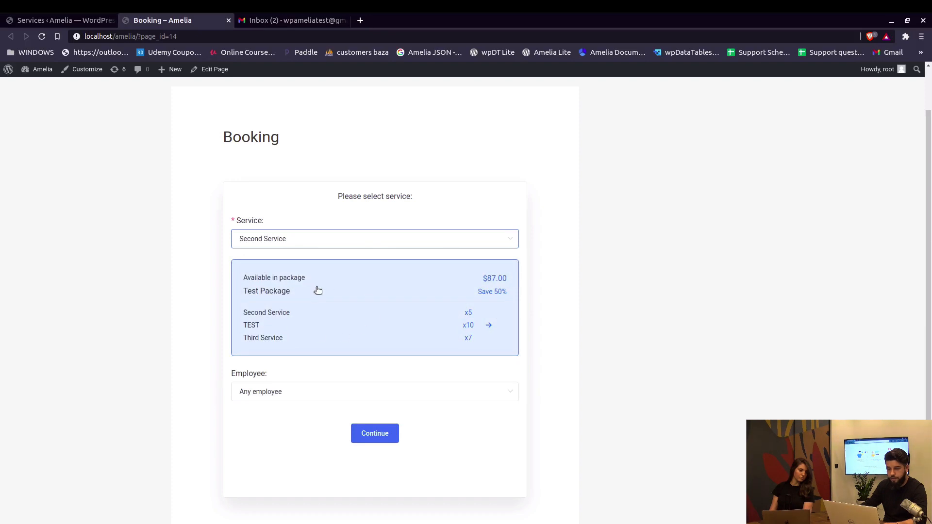
pyautogui.moveTo(450, 302)
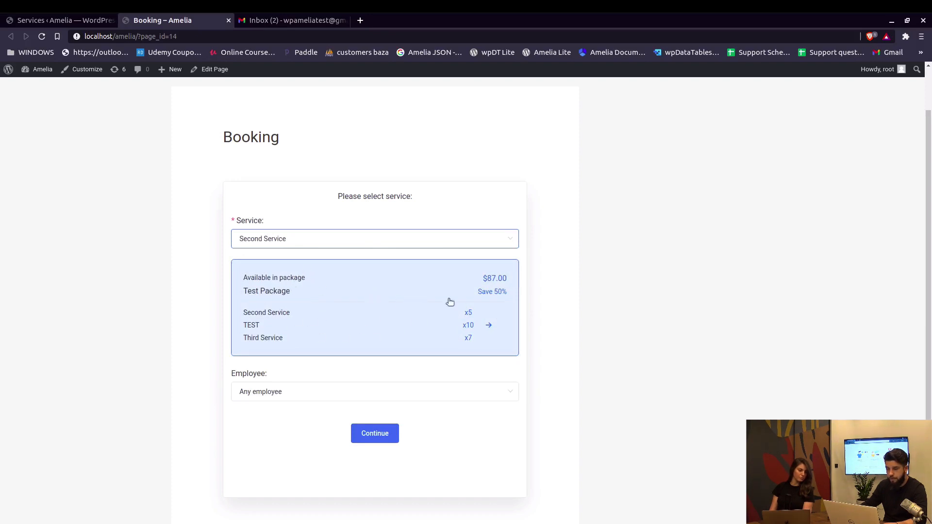
pyautogui.moveTo(394, 308)
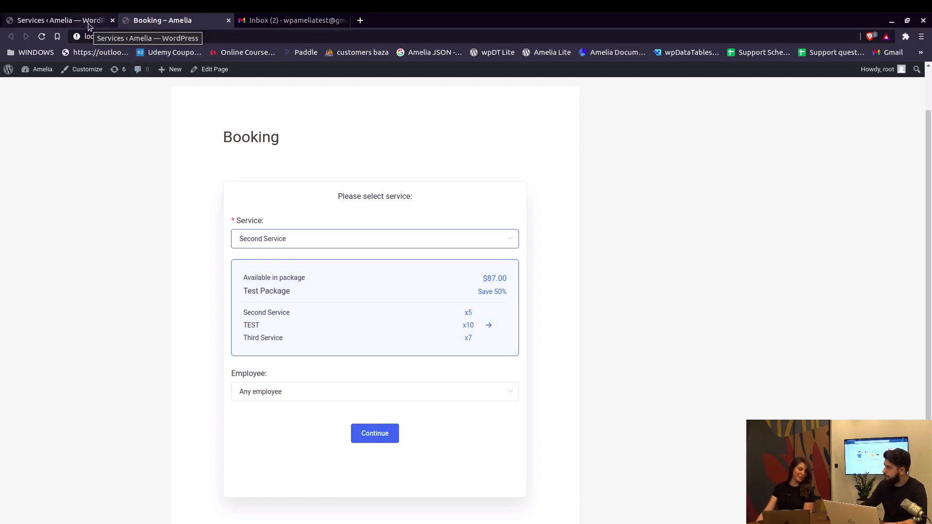
# Start a new WordPress page titled 'Package'
pyautogui.click(60, 19)
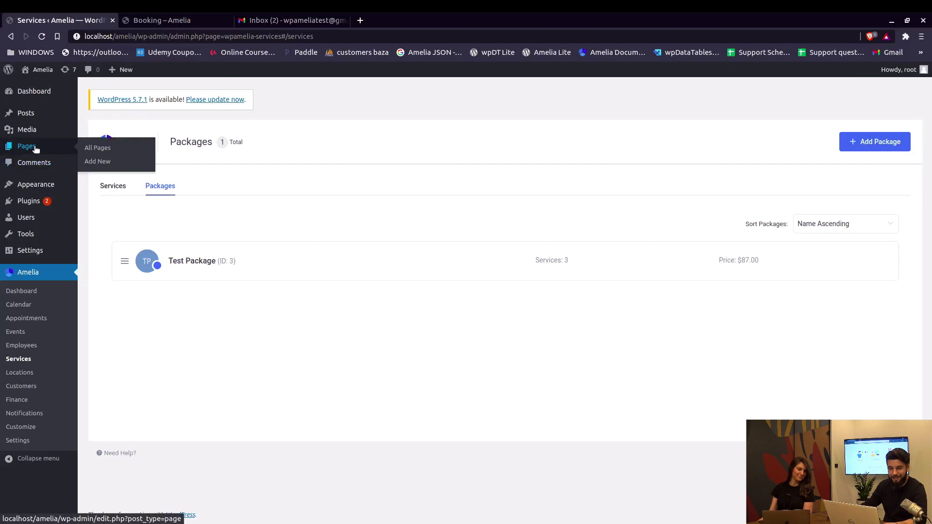
pyautogui.click(97, 148)
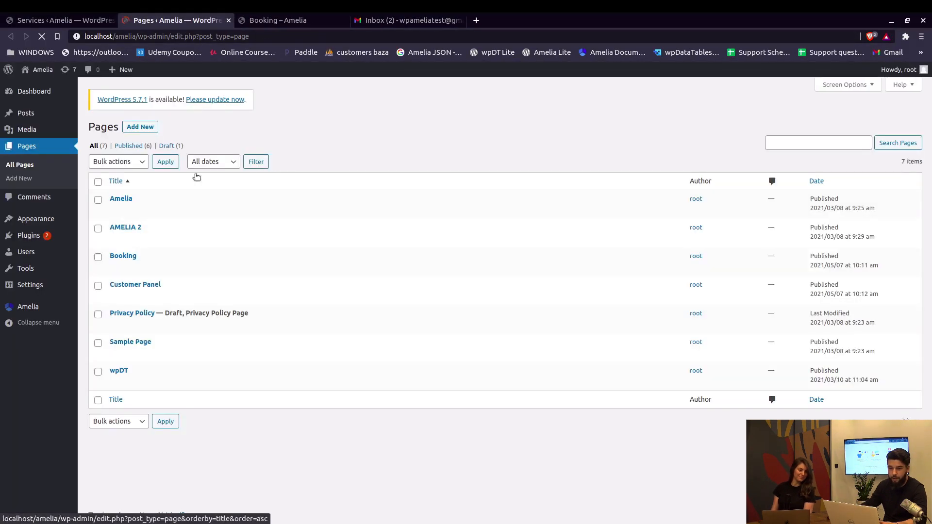
pyautogui.click(140, 127)
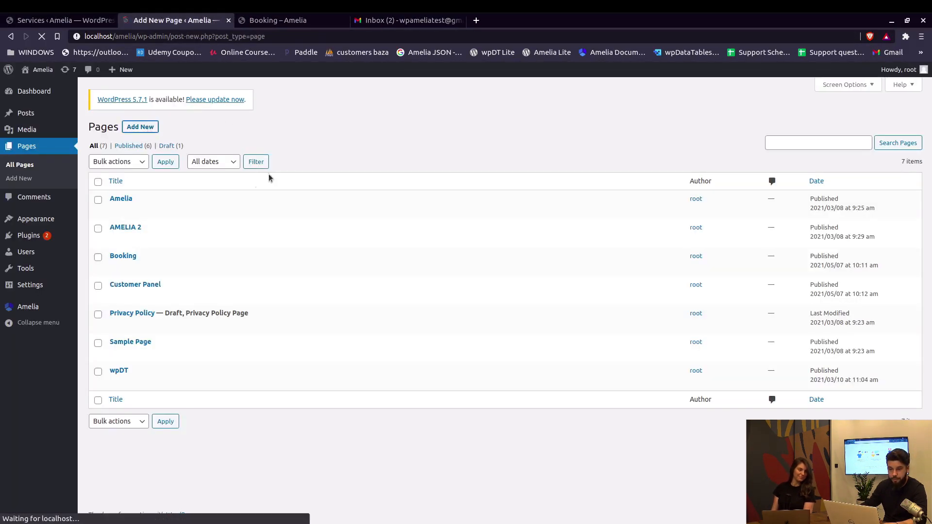
pyautogui.click(140, 126)
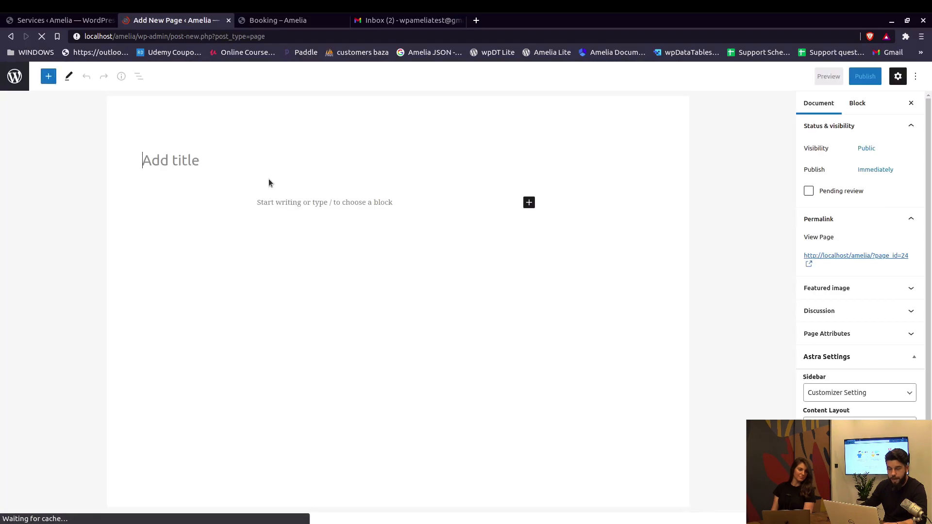
pyautogui.write('Pac')
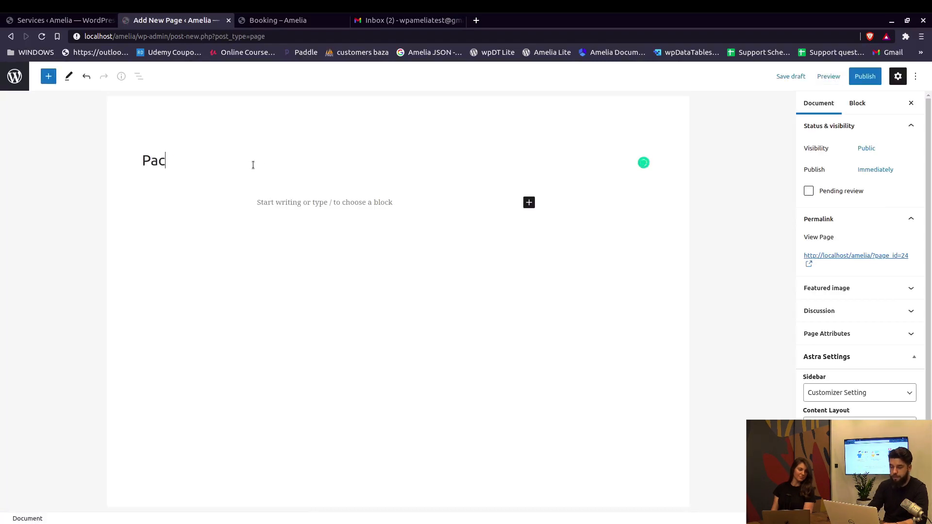
pyautogui.write('kage')
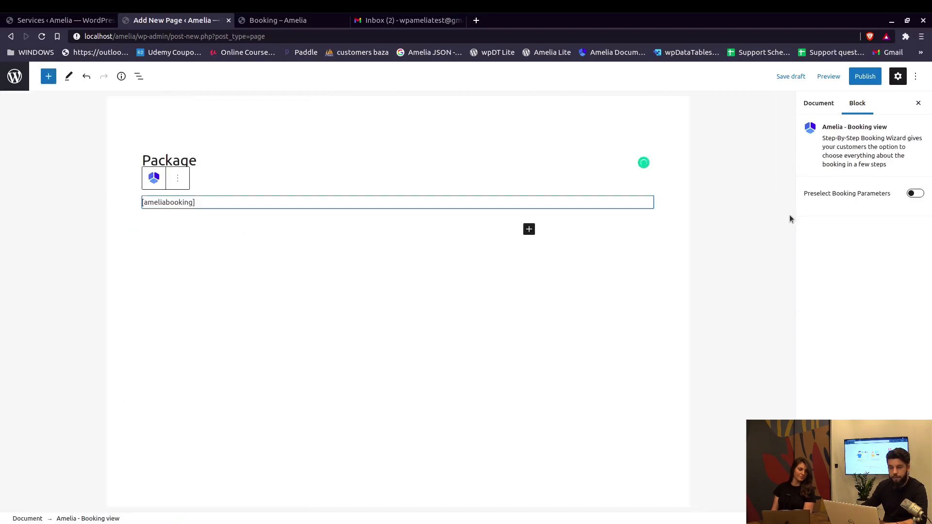
# Enable preselected booking parameters for packages, publish the page, and view it
pyautogui.click(914, 194)
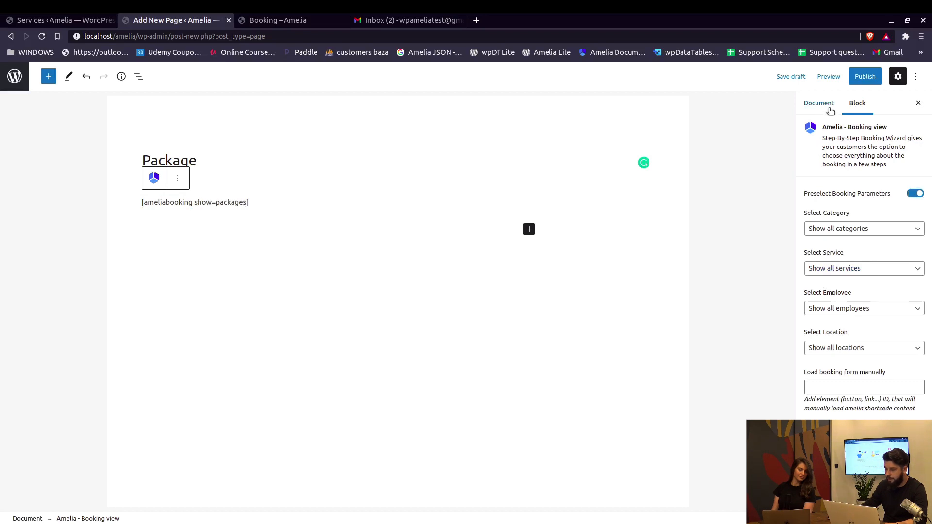
pyautogui.click(864, 76)
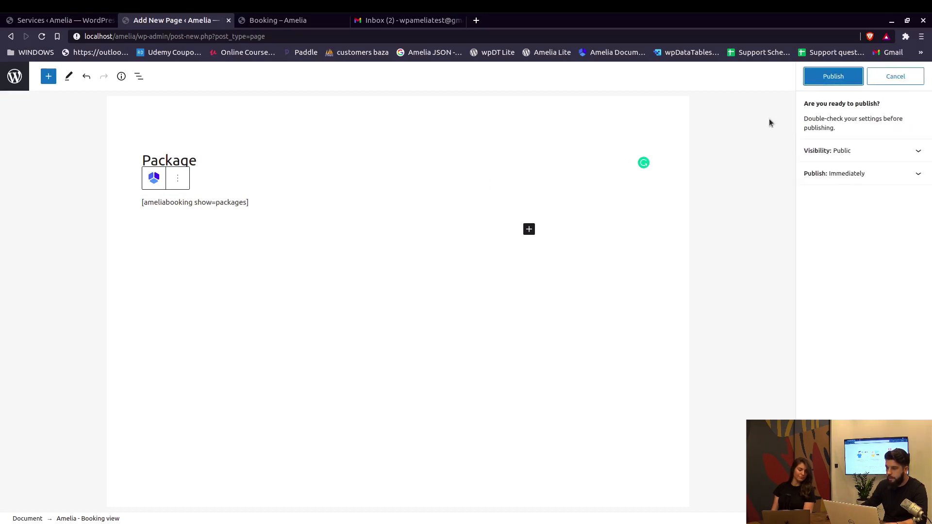
pyautogui.click(832, 76)
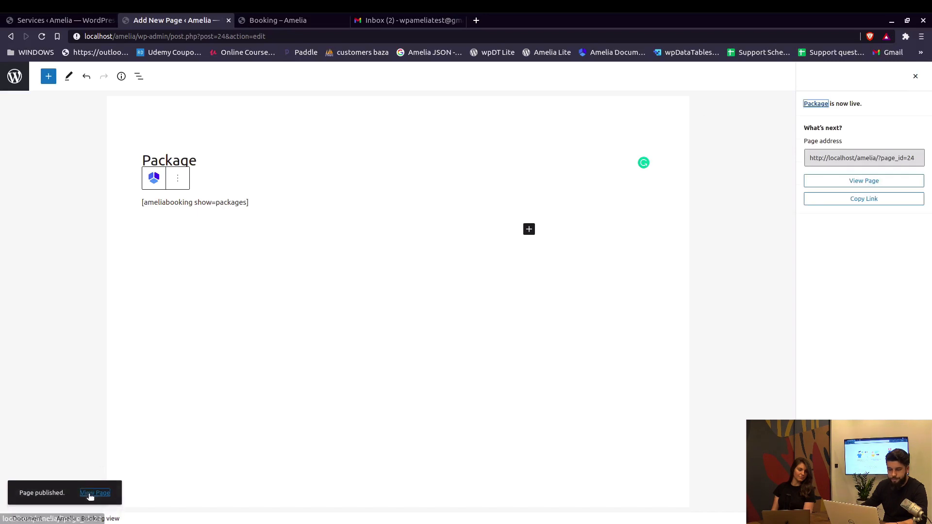
pyautogui.click(95, 493)
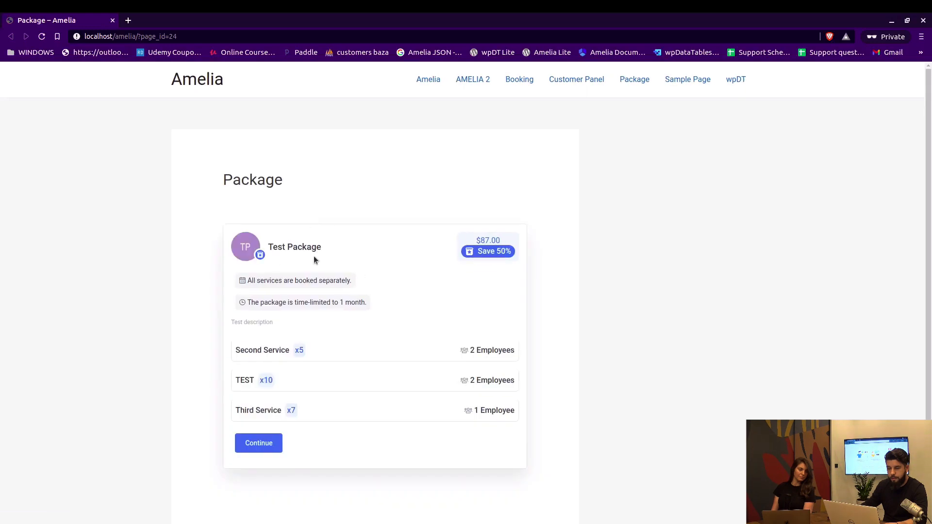
# Book Test Package's Second Service with Amelia Employee on May 10, 2021, 9:00 am
pyautogui.scroll(-3)
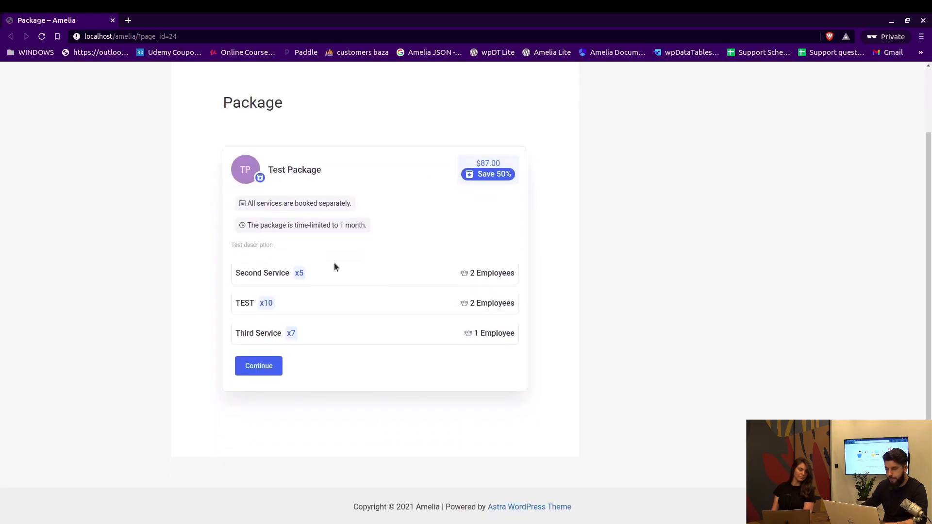
pyautogui.moveTo(306, 218)
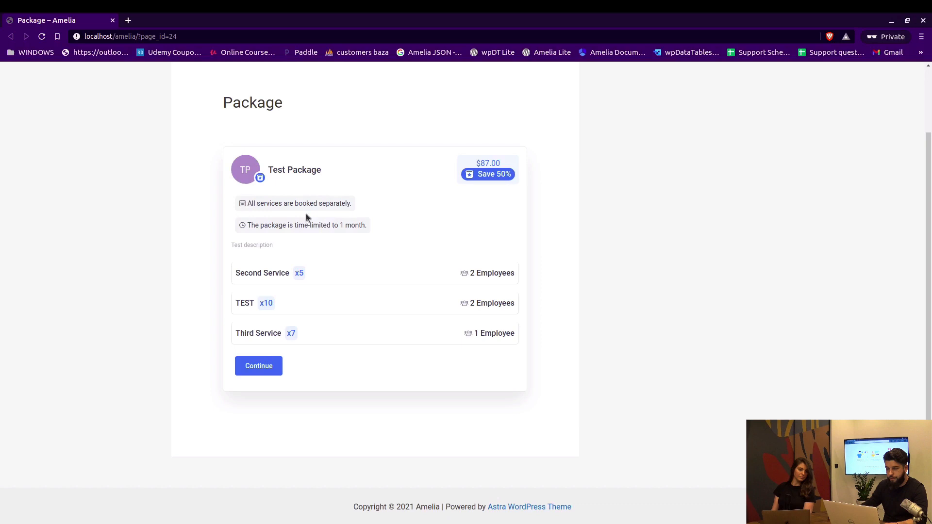
pyautogui.moveTo(431, 448)
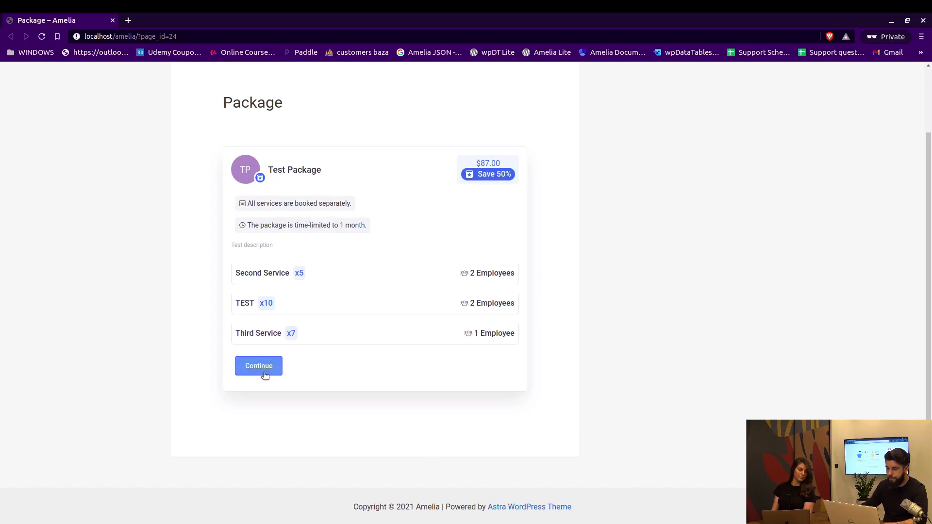
pyautogui.click(258, 365)
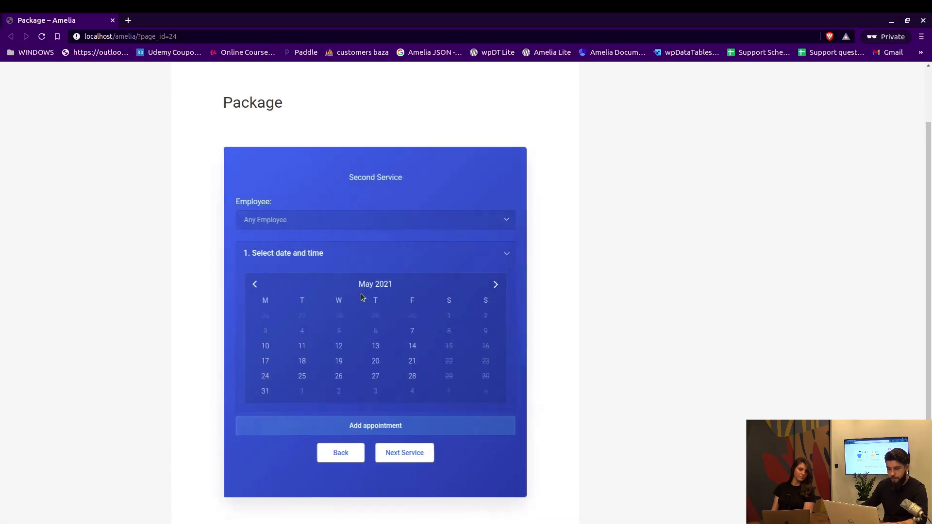
pyautogui.click(375, 220)
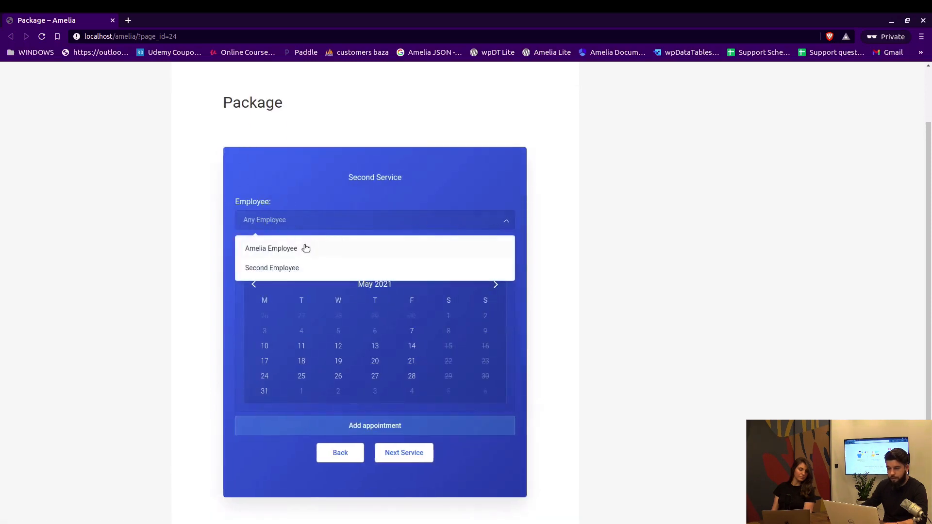
pyautogui.click(271, 249)
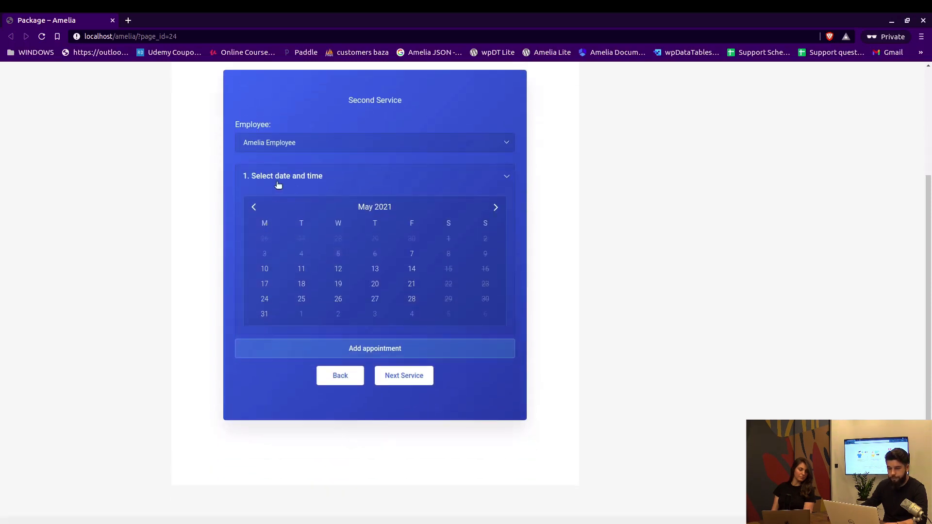
pyautogui.click(264, 269)
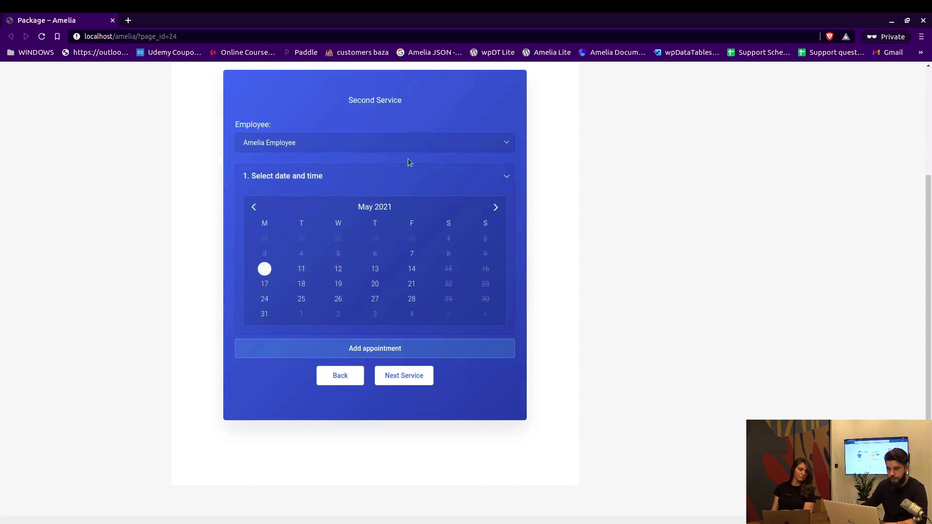
pyautogui.click(264, 268)
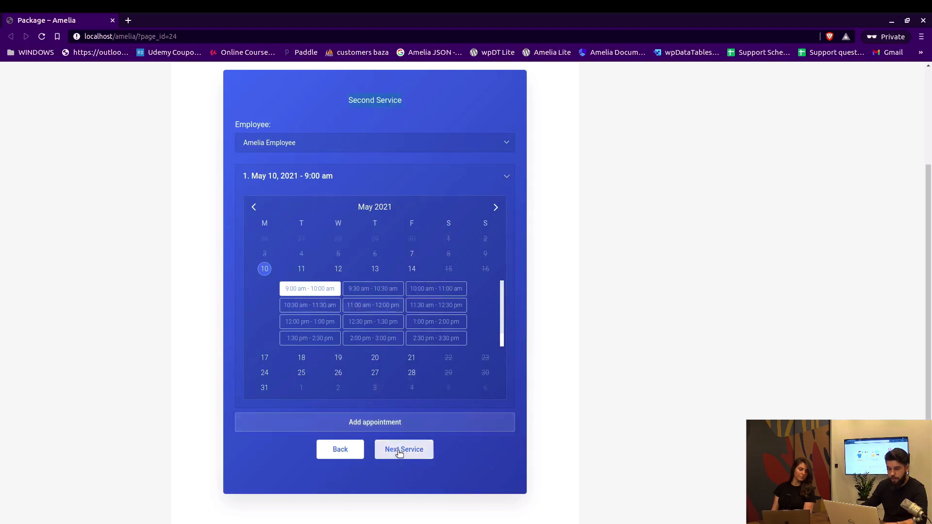
# Schedule the TEST service for May 10 at 10:00 am
pyautogui.click(404, 449)
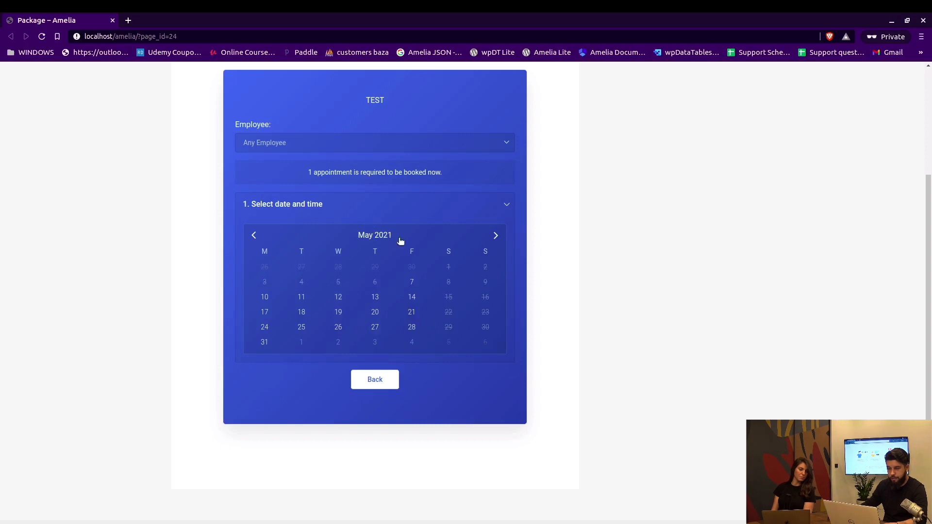
pyautogui.moveTo(311, 285)
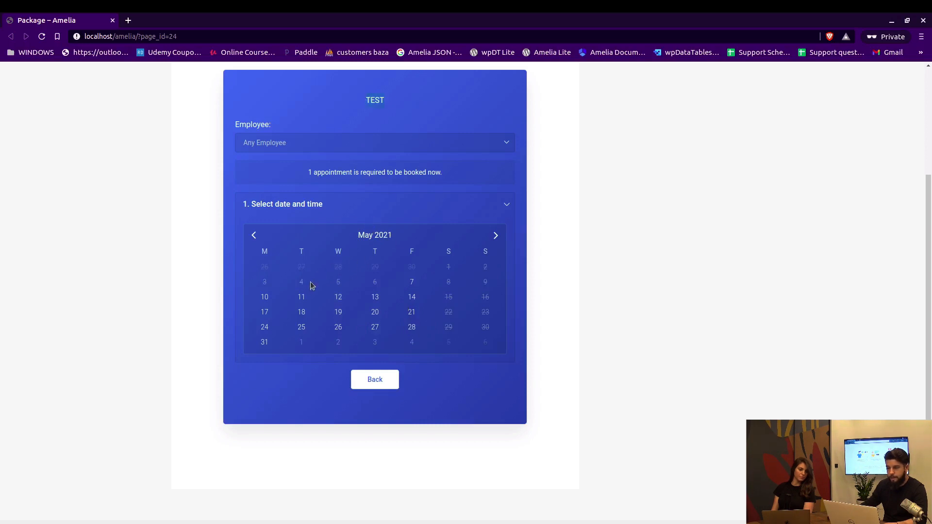
pyautogui.click(265, 297)
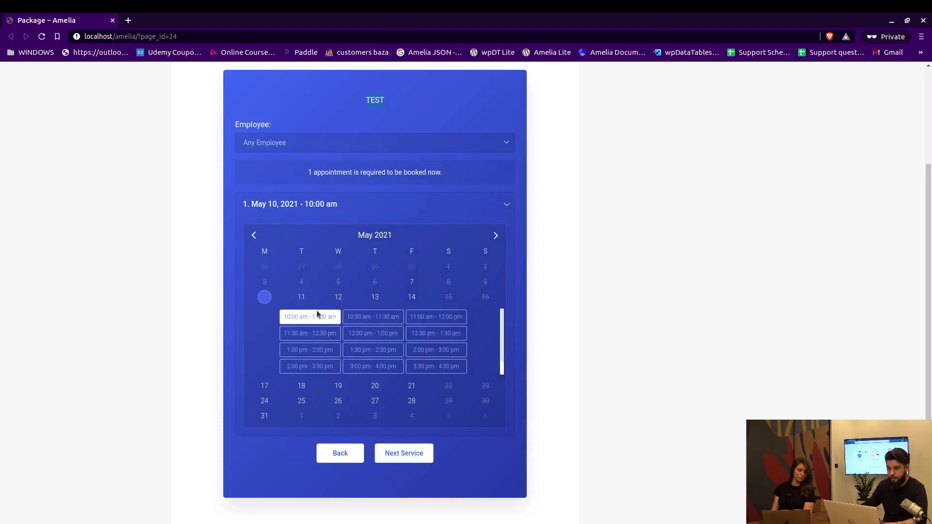
pyautogui.click(264, 296)
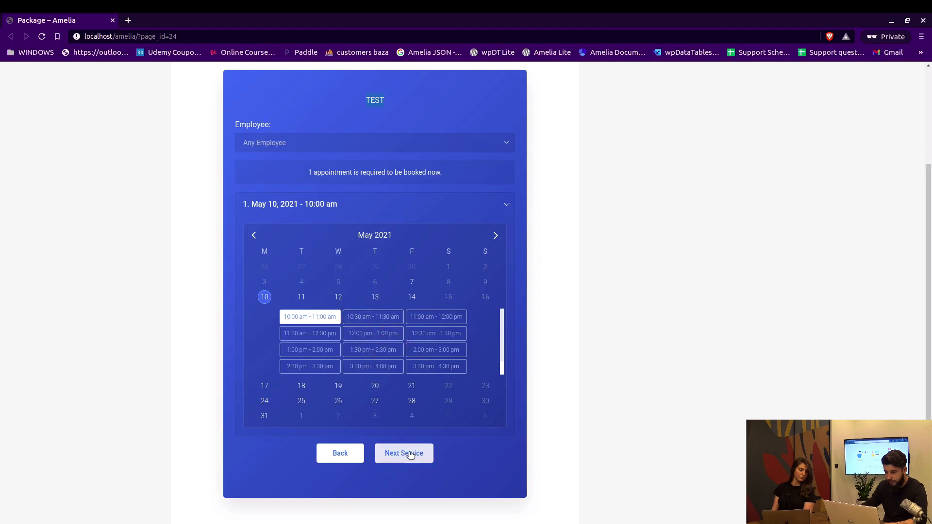
# Book Third Service for May 10 at 11:00 am and May 11, then review the summary
pyautogui.click(404, 453)
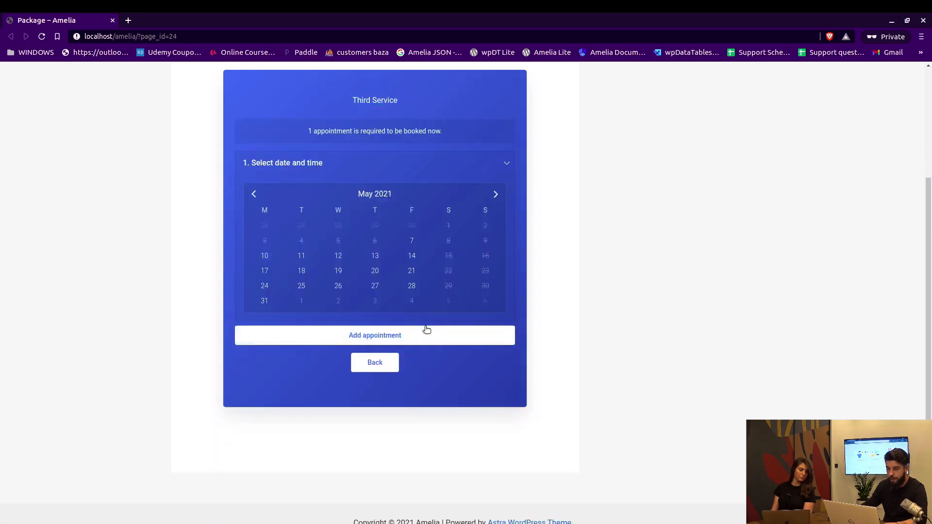
pyautogui.click(265, 256)
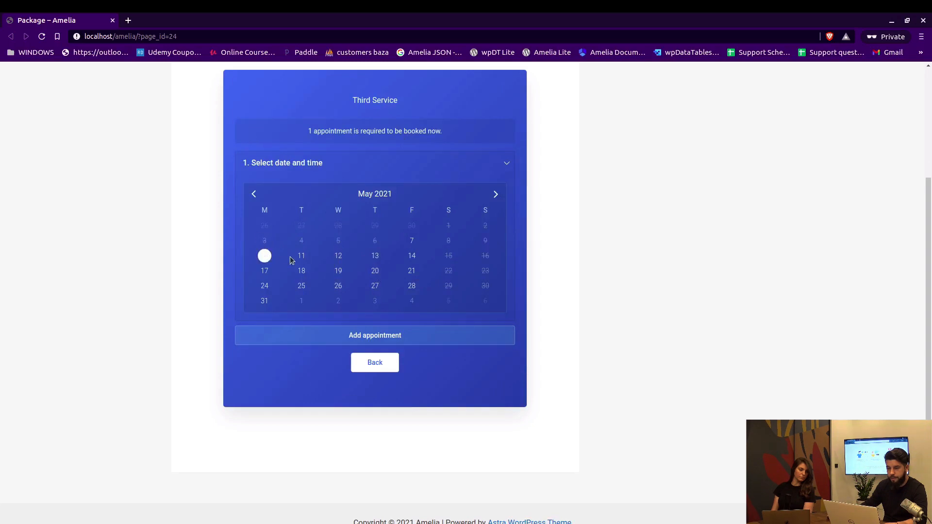
pyautogui.click(264, 256)
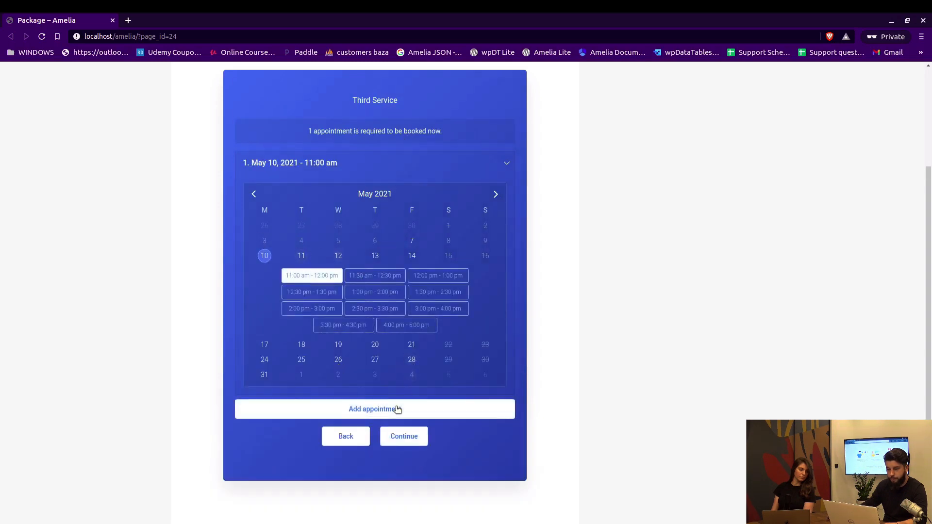
pyautogui.click(374, 409)
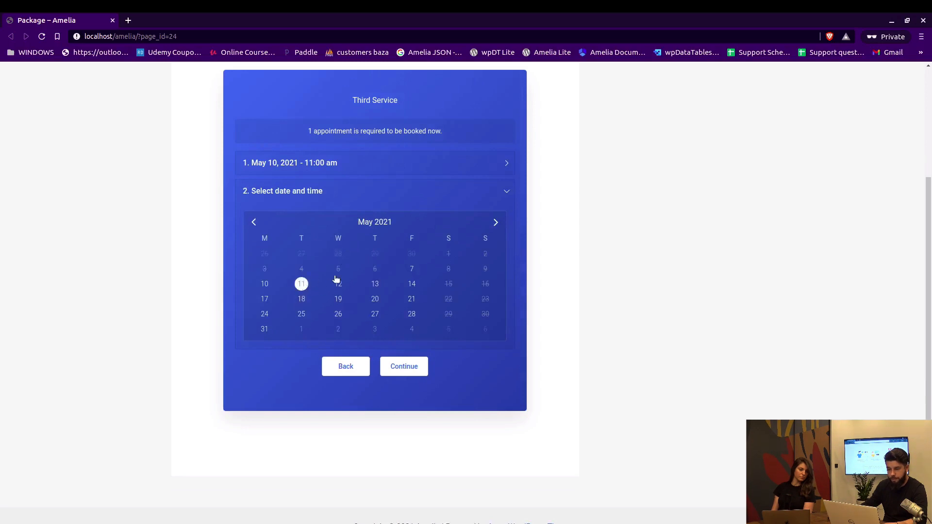
pyautogui.click(301, 283)
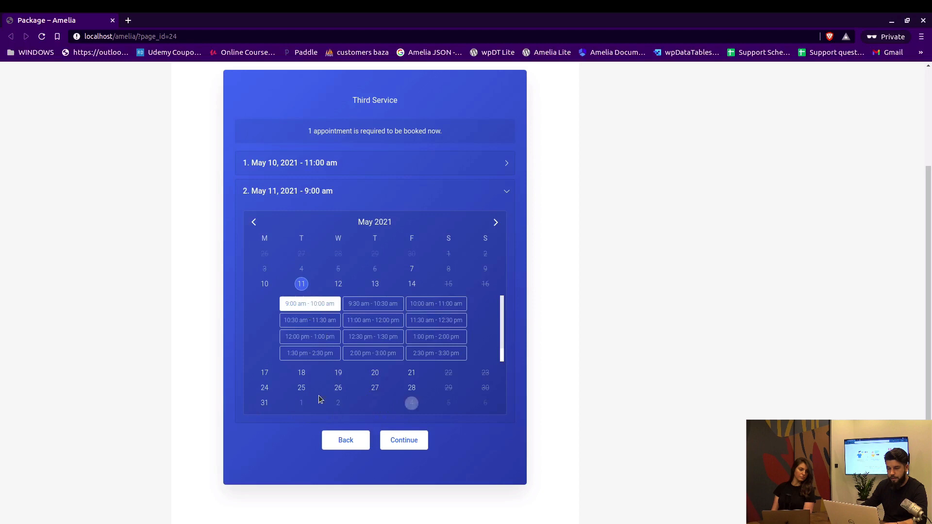
pyautogui.moveTo(403, 432)
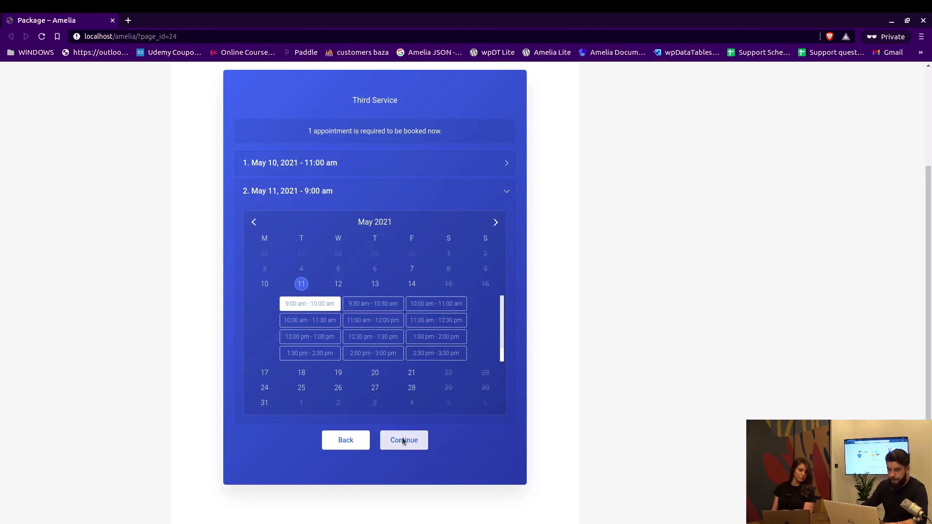
pyautogui.click(404, 440)
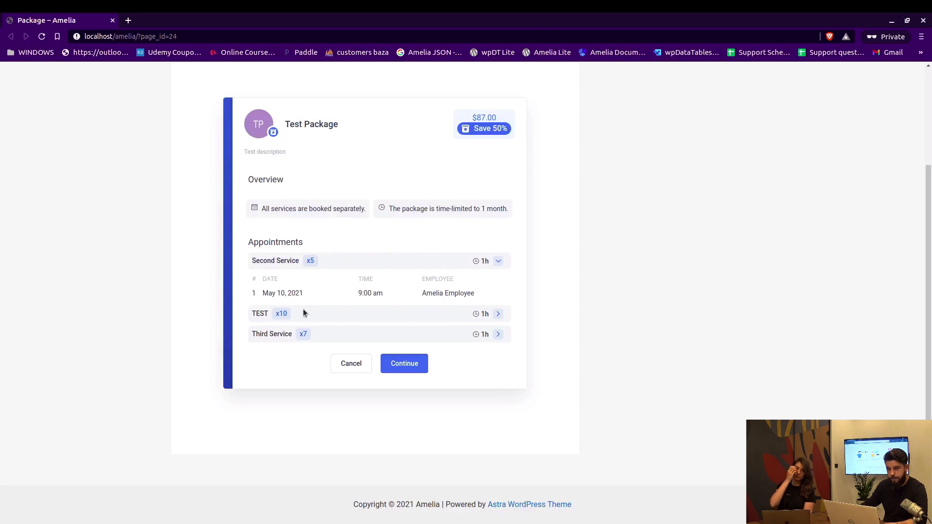
pyautogui.moveTo(501, 315)
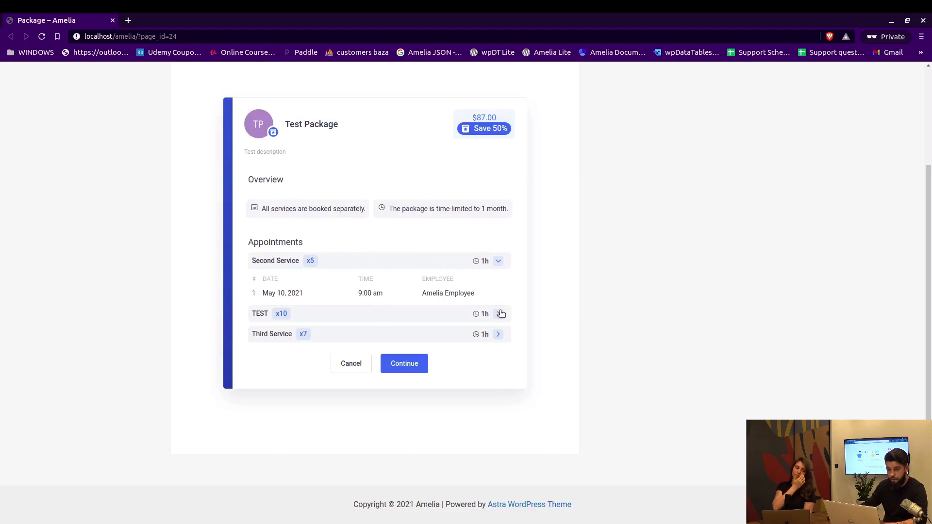
pyautogui.moveTo(294, 275)
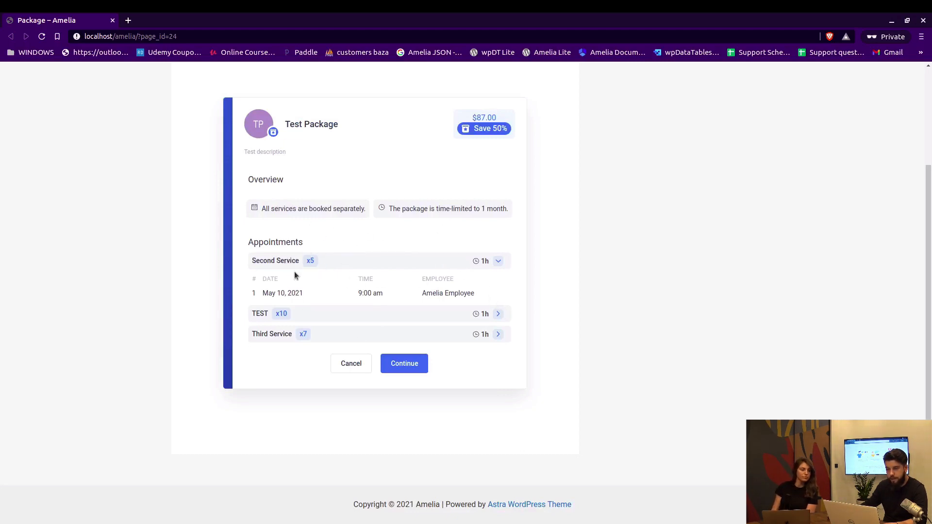
pyautogui.moveTo(495, 314)
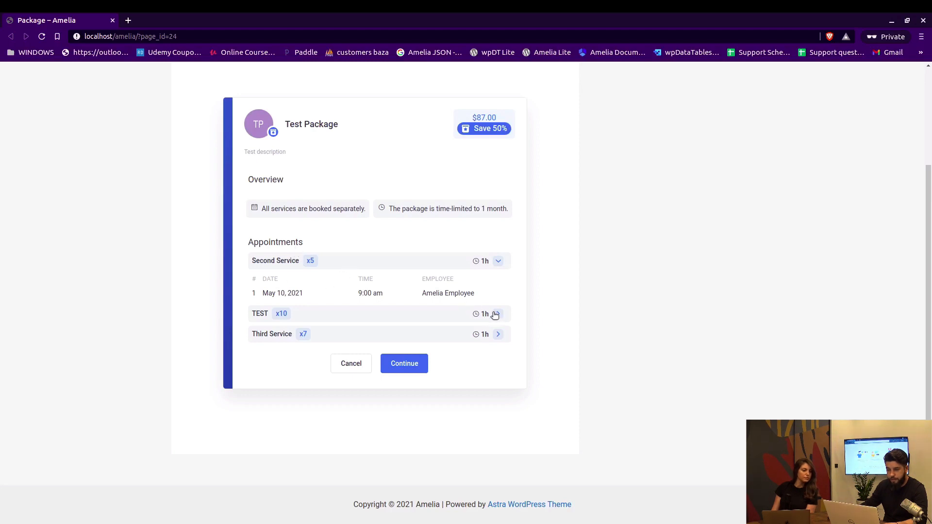
# Check the booked TEST appointment details, then proceed to the customer details form
pyautogui.click(498, 314)
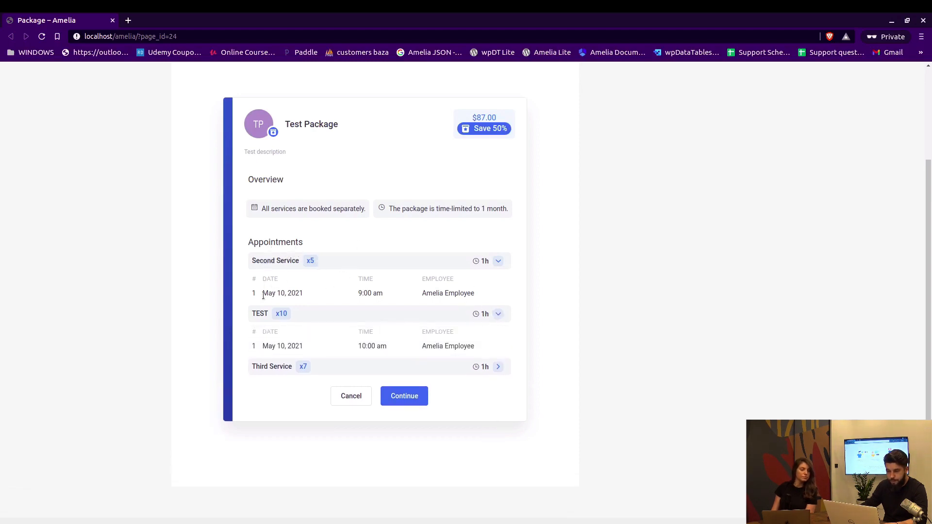
pyautogui.scroll(-3)
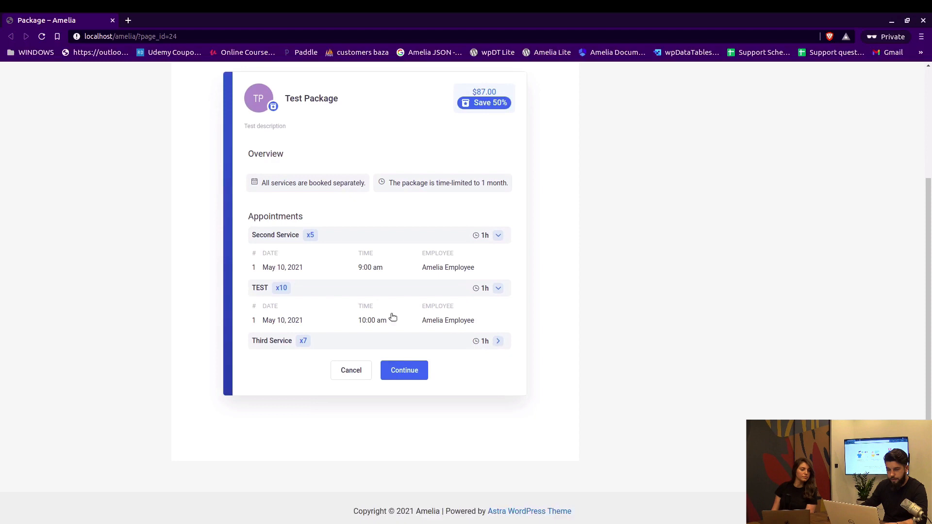
pyautogui.click(498, 341)
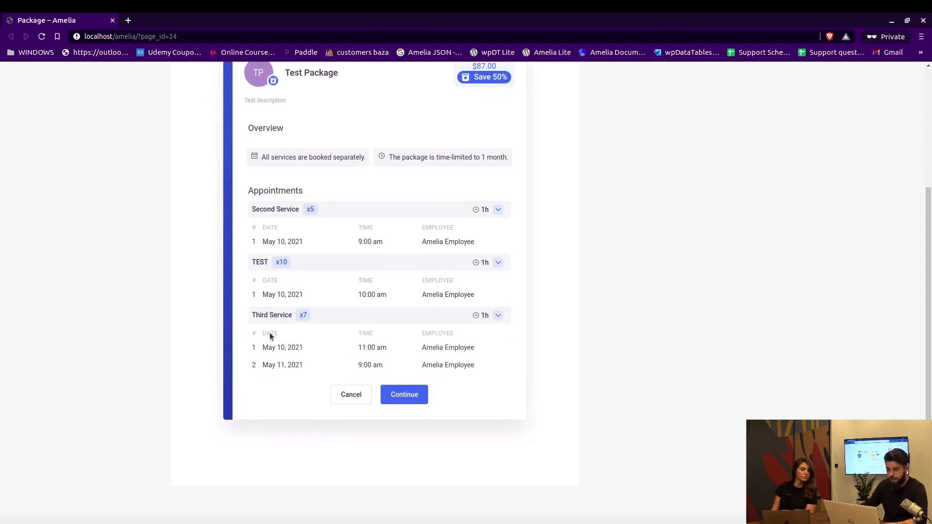
pyautogui.moveTo(411, 341)
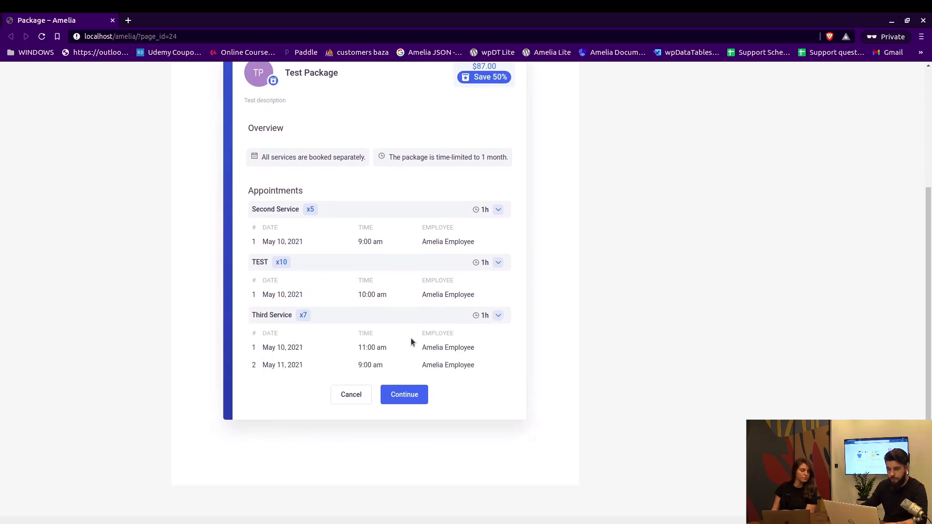
pyautogui.click(404, 394)
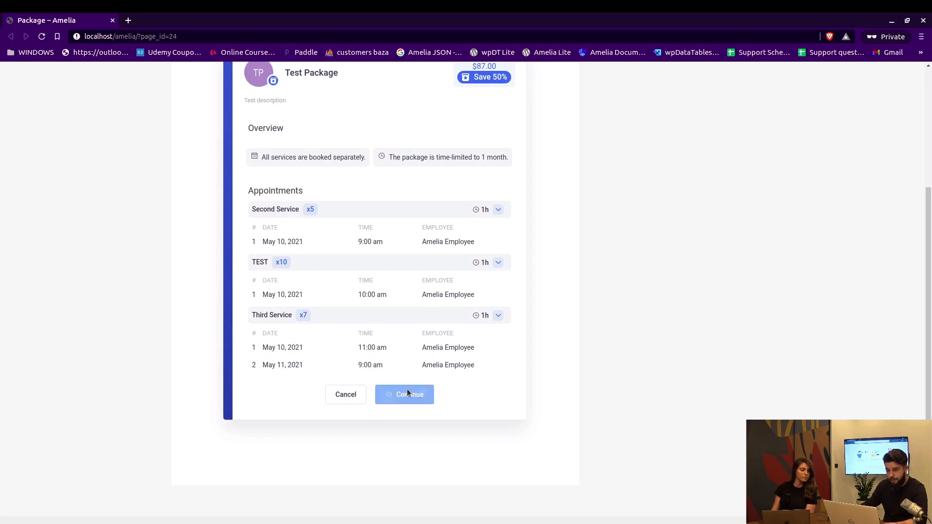
pyautogui.click(404, 395)
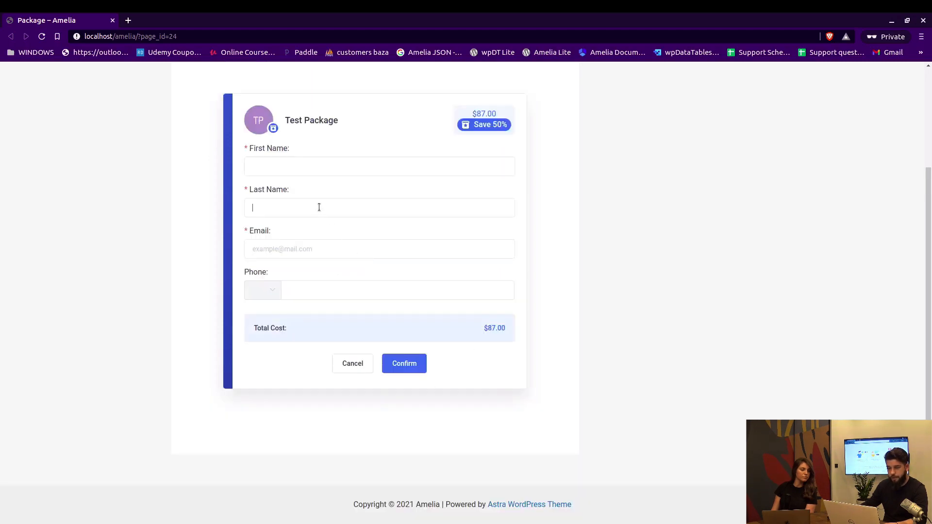
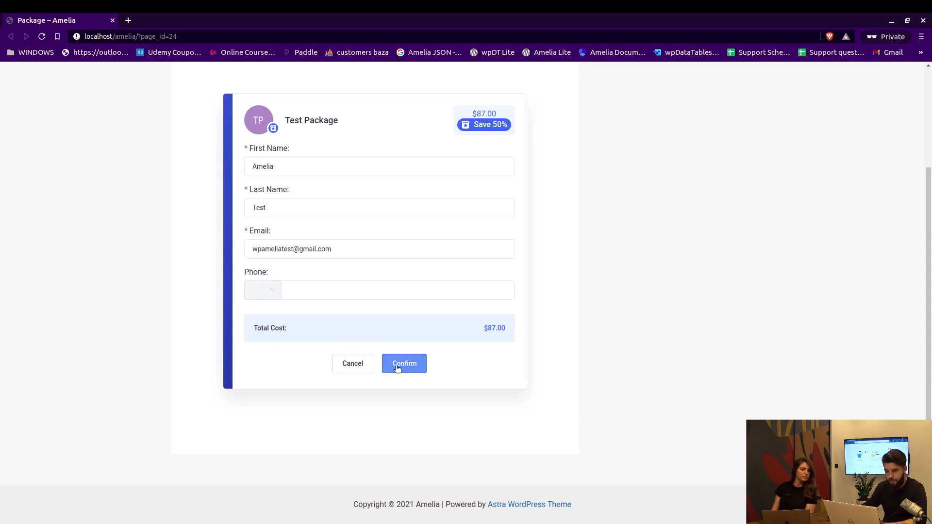
pyautogui.click(403, 364)
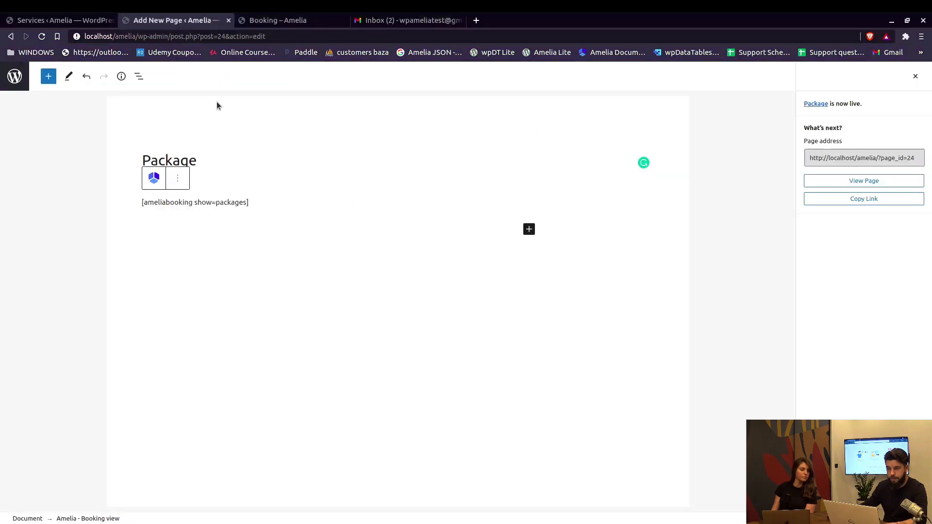
pyautogui.moveTo(406, 19)
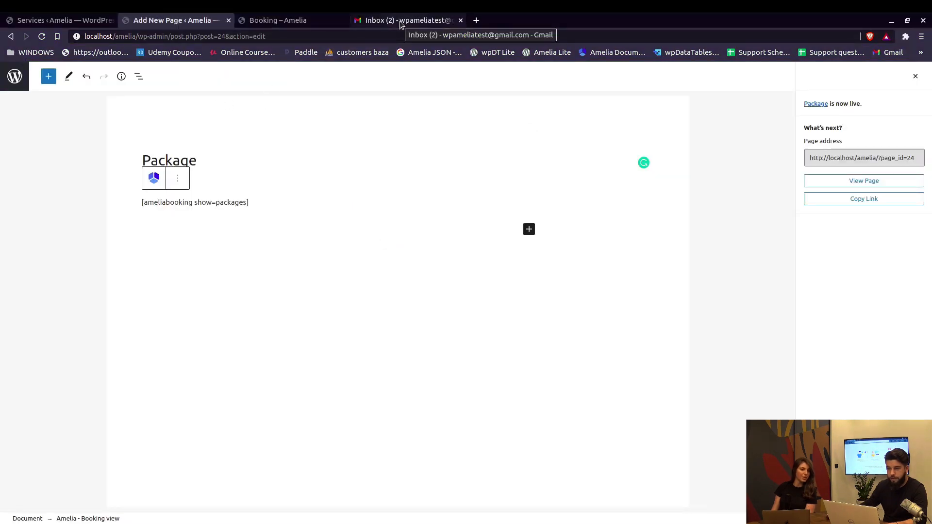
# Read the 'Package Test Package purchased' email in Gmail, then return to Amelia's admin
pyautogui.click(407, 19)
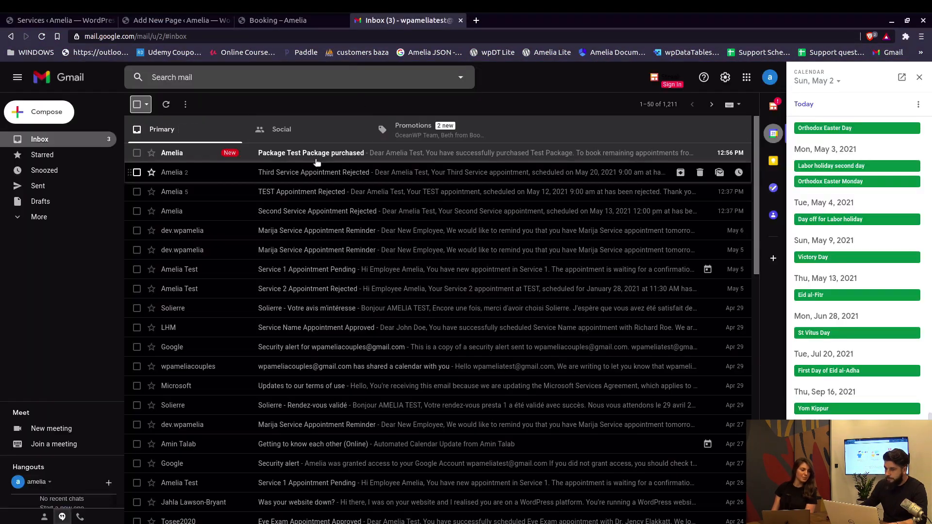
pyautogui.click(310, 153)
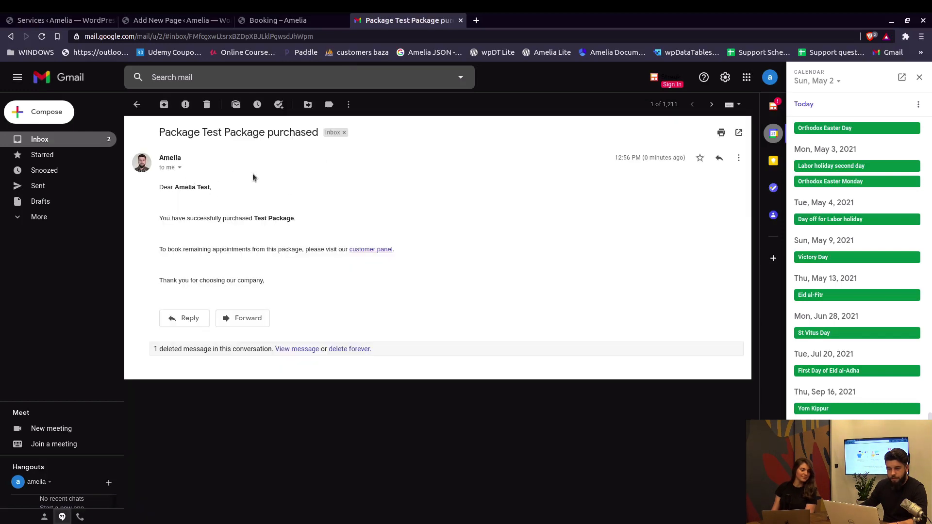
pyautogui.moveTo(258, 199)
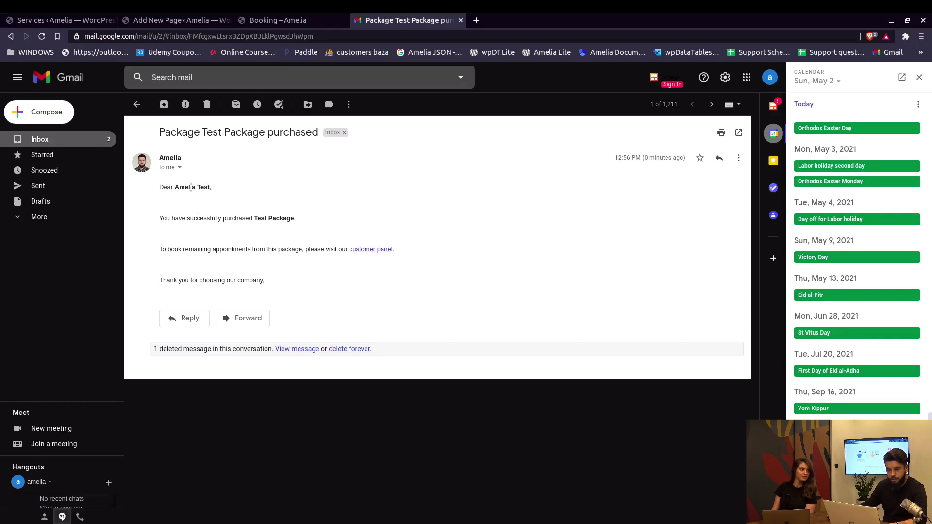
pyautogui.moveTo(242, 209)
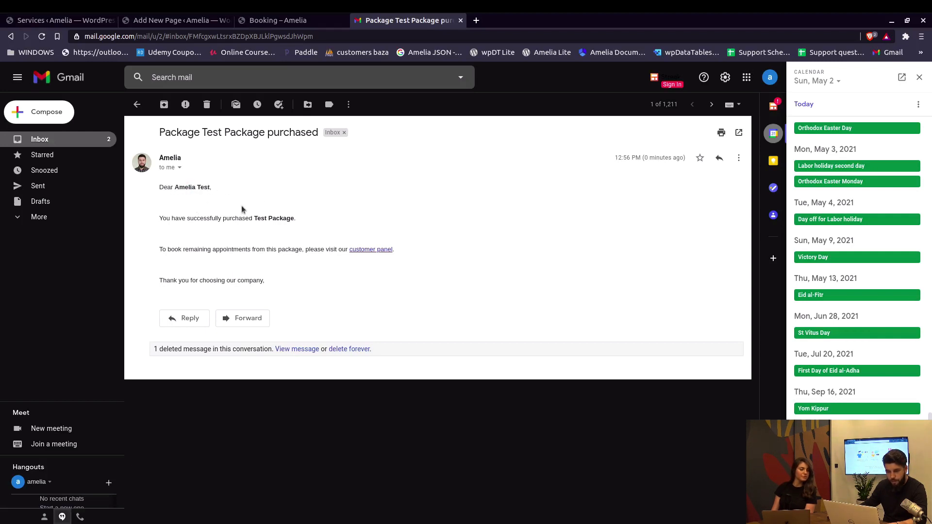
pyautogui.moveTo(362, 249)
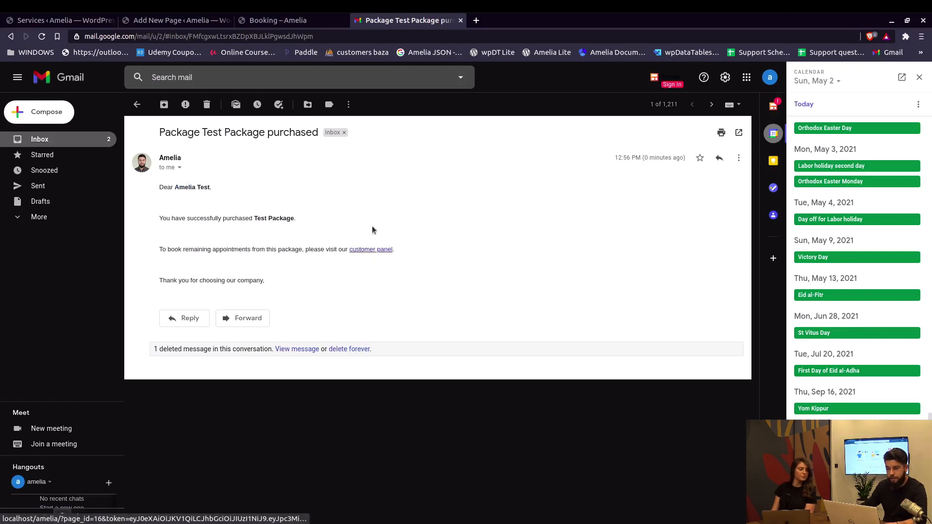
pyautogui.click(60, 19)
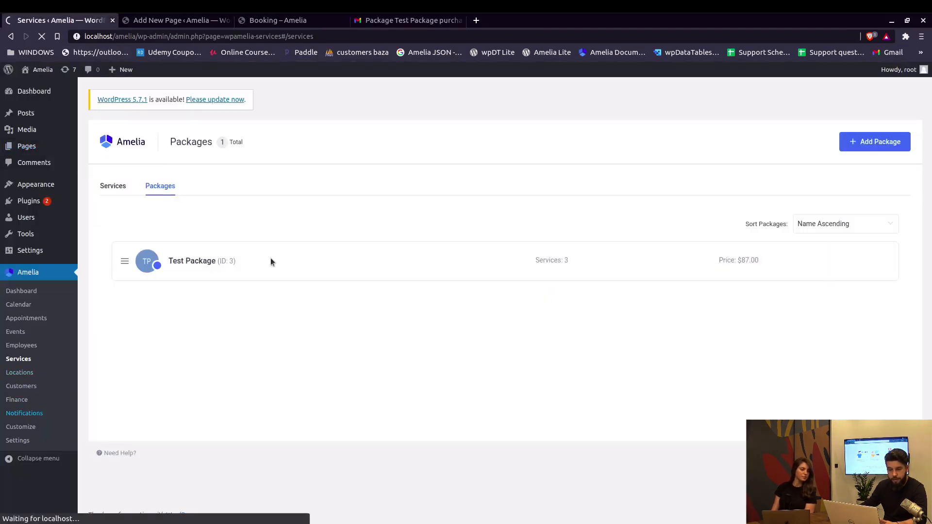
# Open the Package Purchased email template and configure its package appointments list placeholder
pyautogui.click(24, 414)
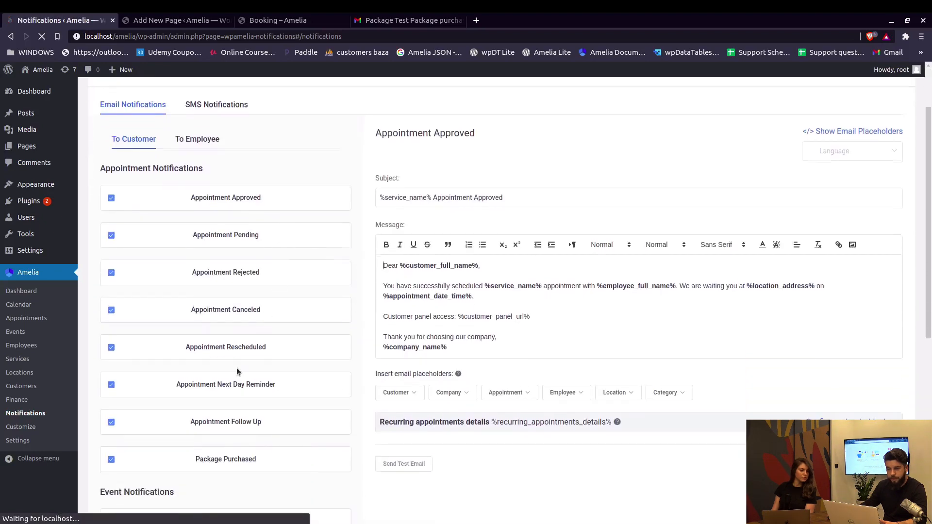
pyautogui.click(225, 459)
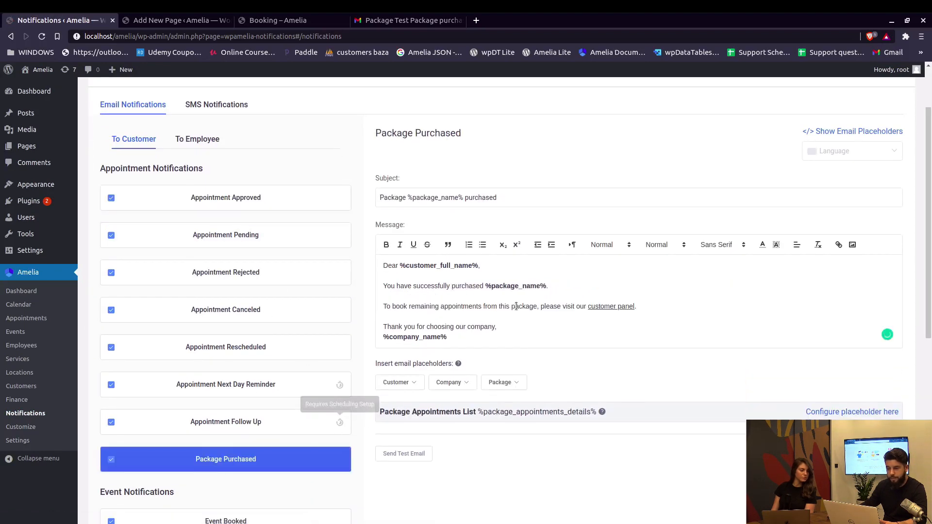
pyautogui.click(611, 306)
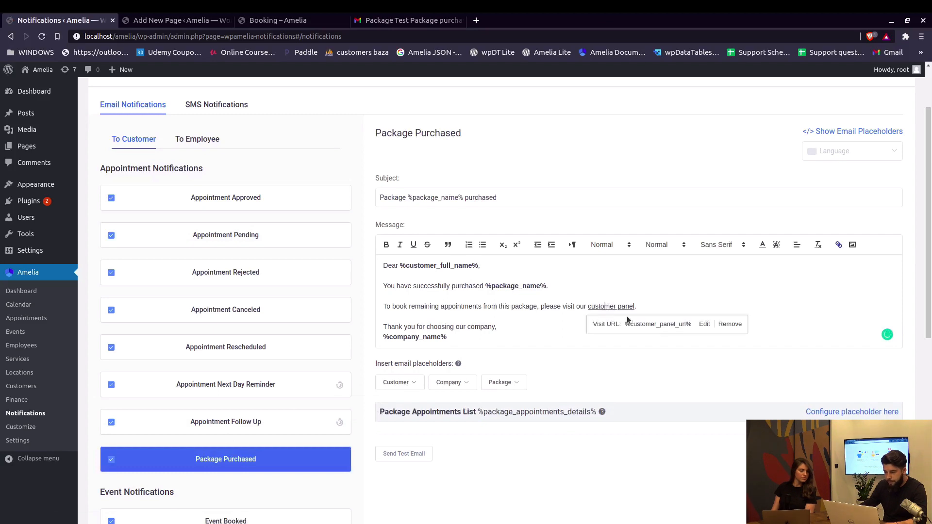
pyautogui.moveTo(625, 325)
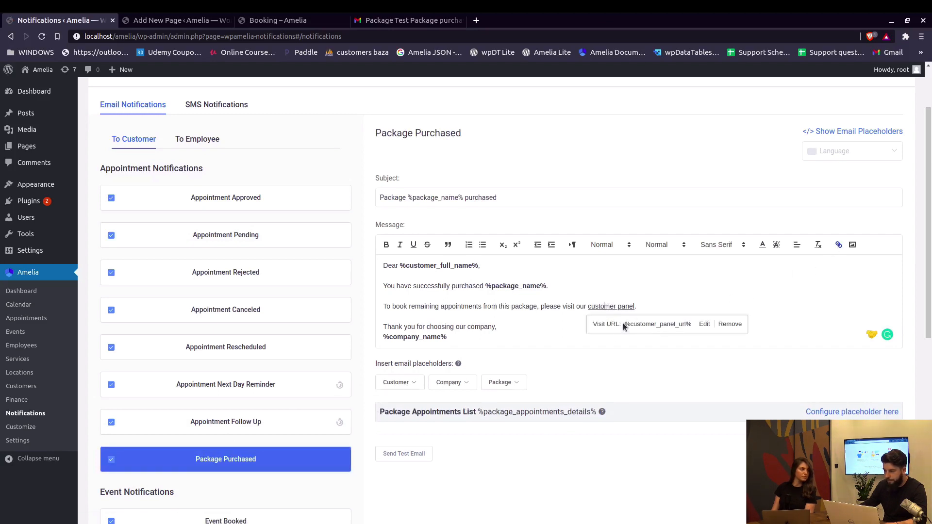
pyautogui.moveTo(659, 328)
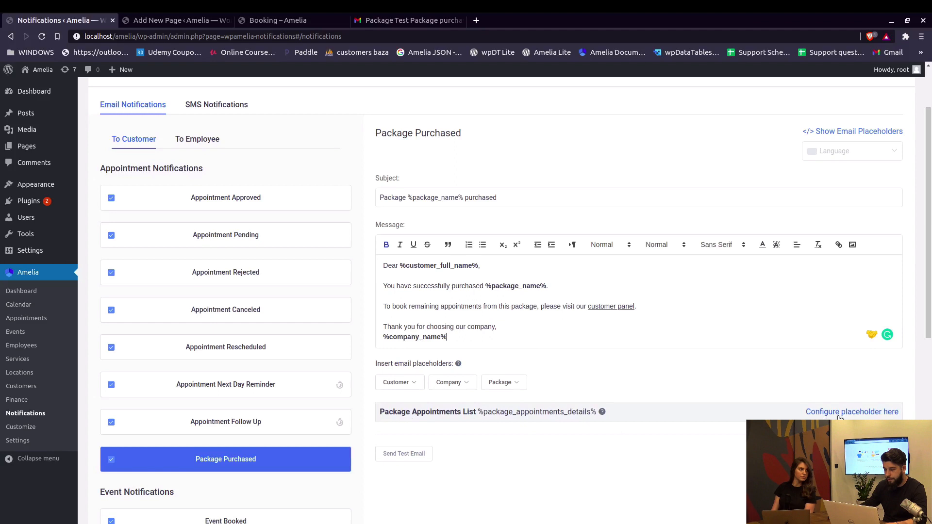
pyautogui.click(852, 411)
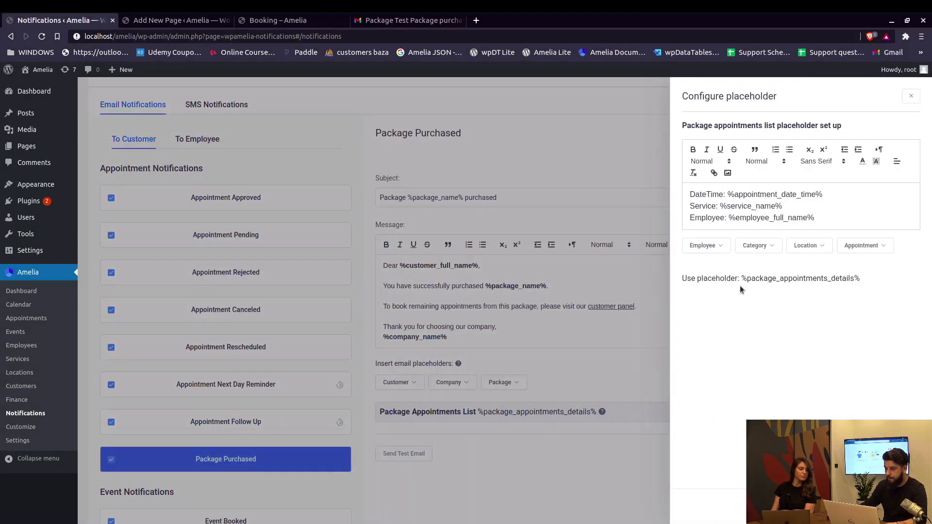
pyautogui.doubleClick(800, 278)
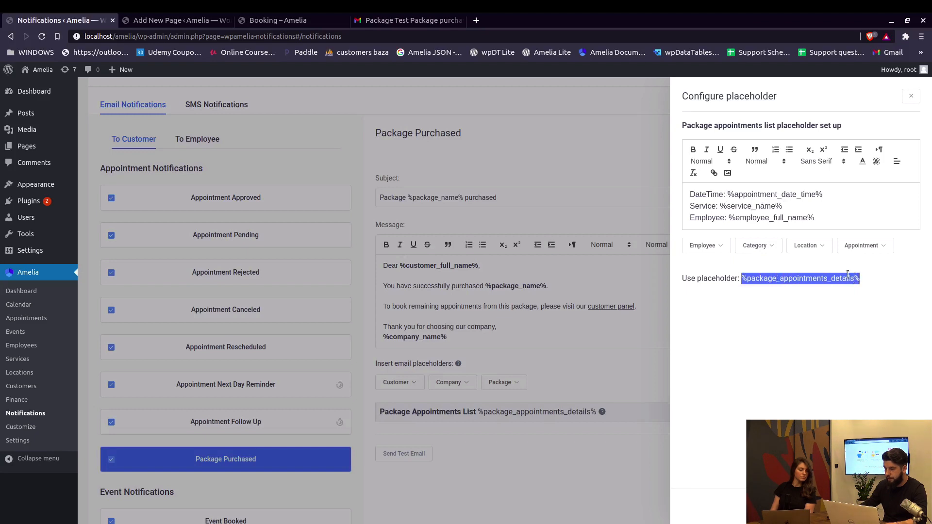